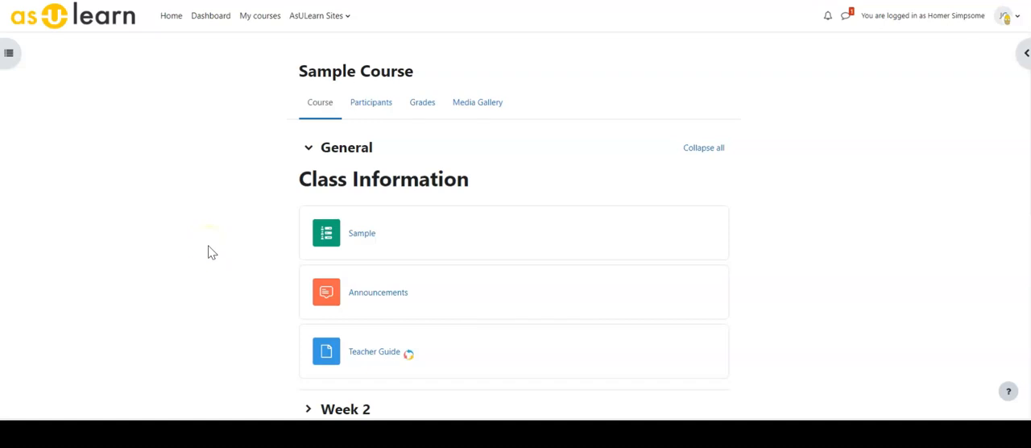
mouse_move(216, 251)
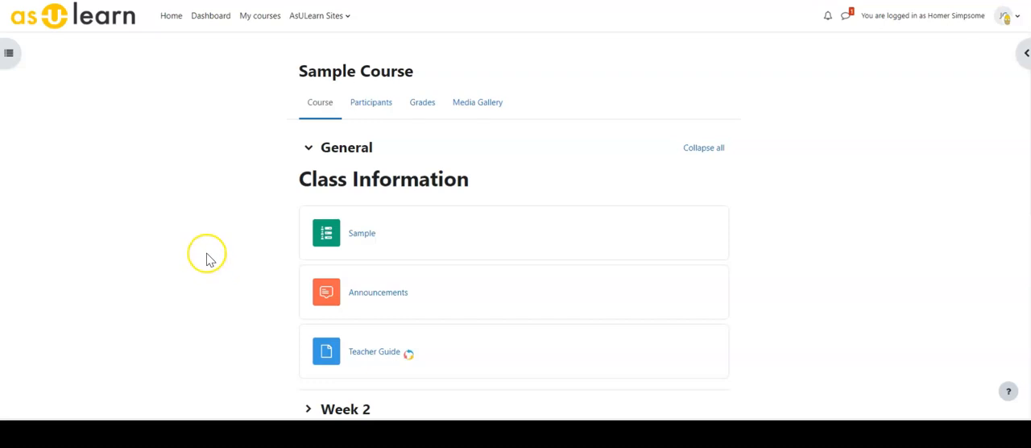
mouse_move(214, 262)
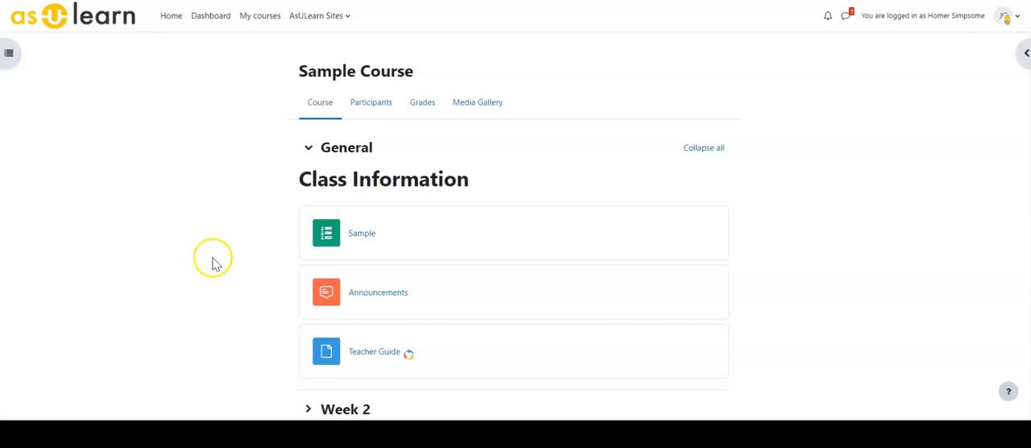
mouse_move(197, 229)
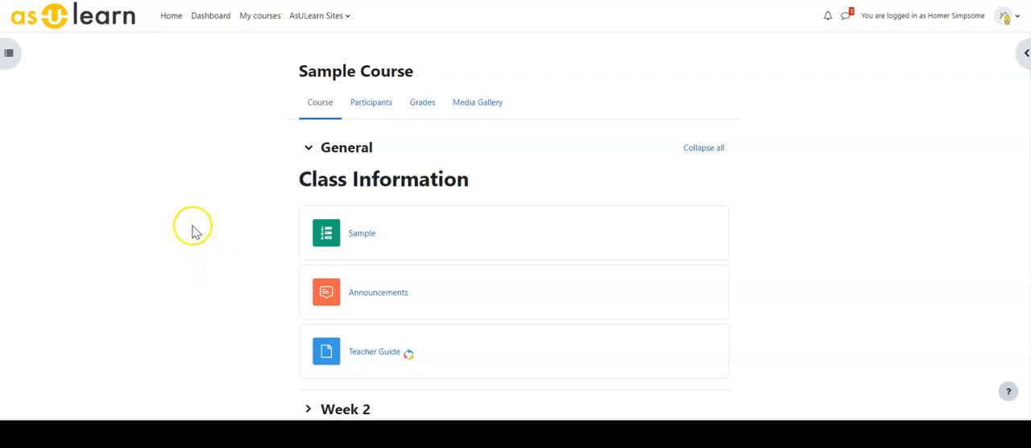
mouse_move(234, 265)
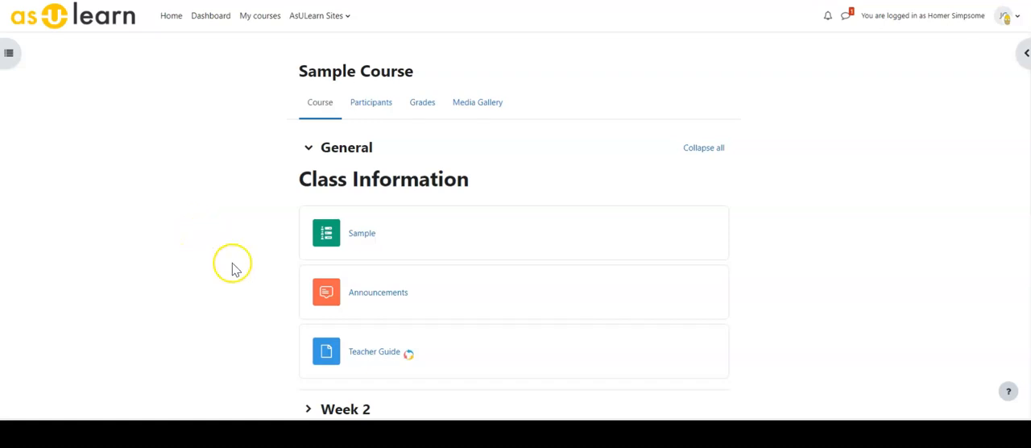
mouse_move(282, 271)
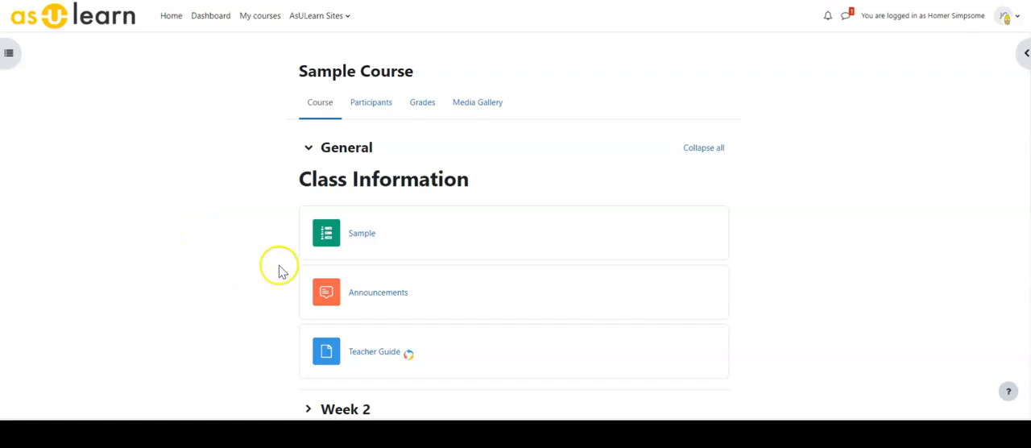
mouse_move(272, 278)
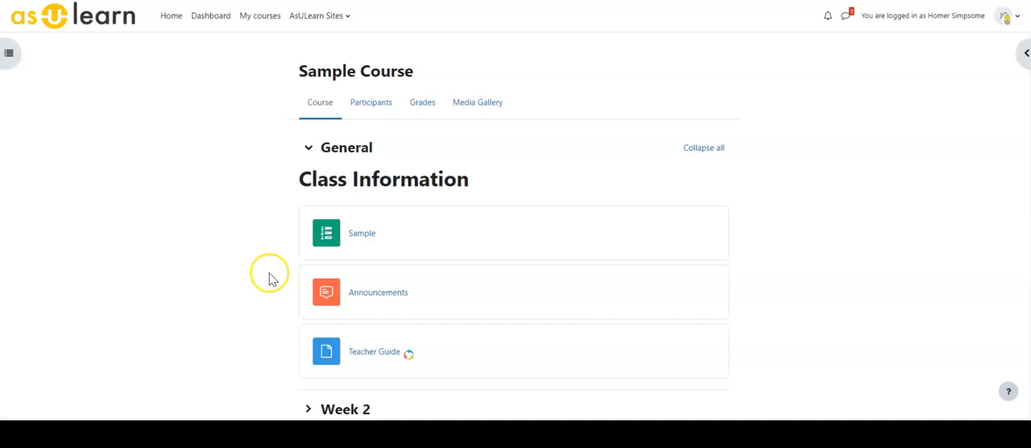
mouse_move(361, 232)
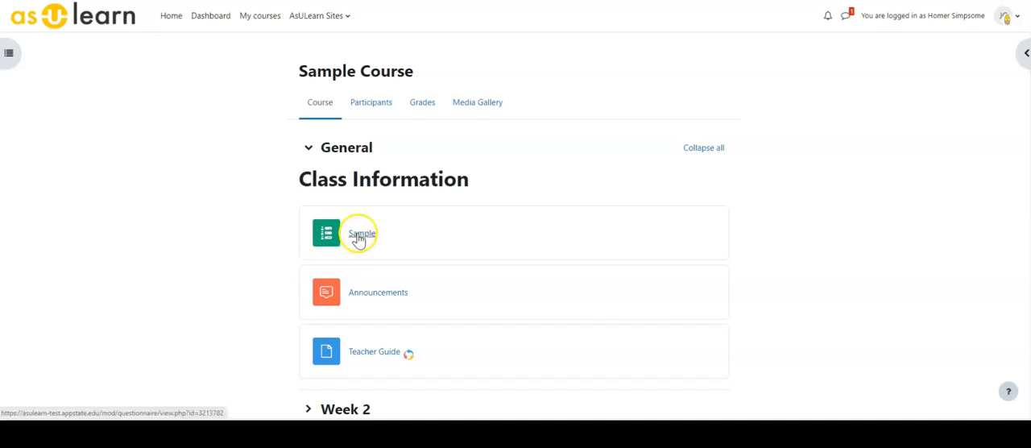
Start answering the Sample questionnaire so its pizza questions appear.
click(361, 233)
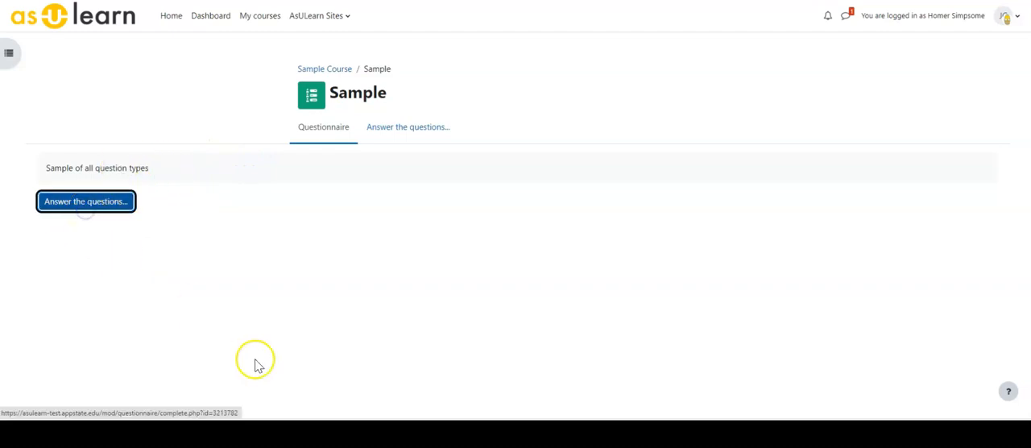
click(86, 202)
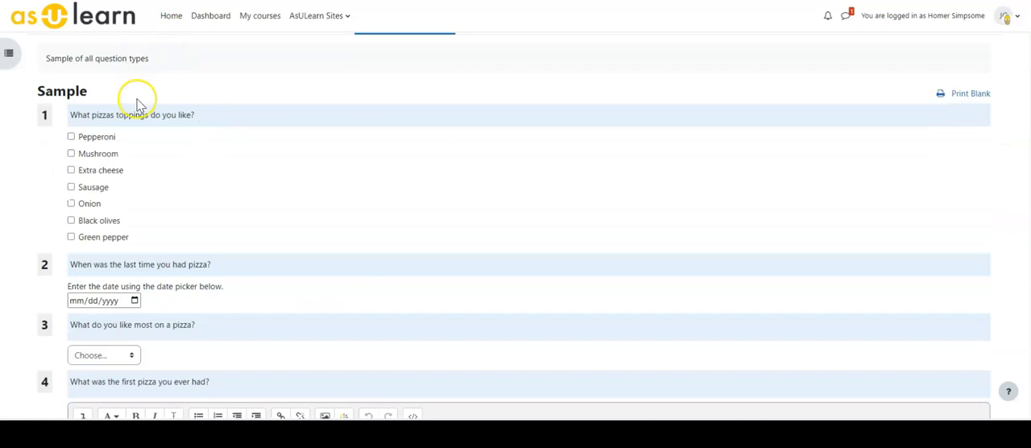
mouse_move(87, 153)
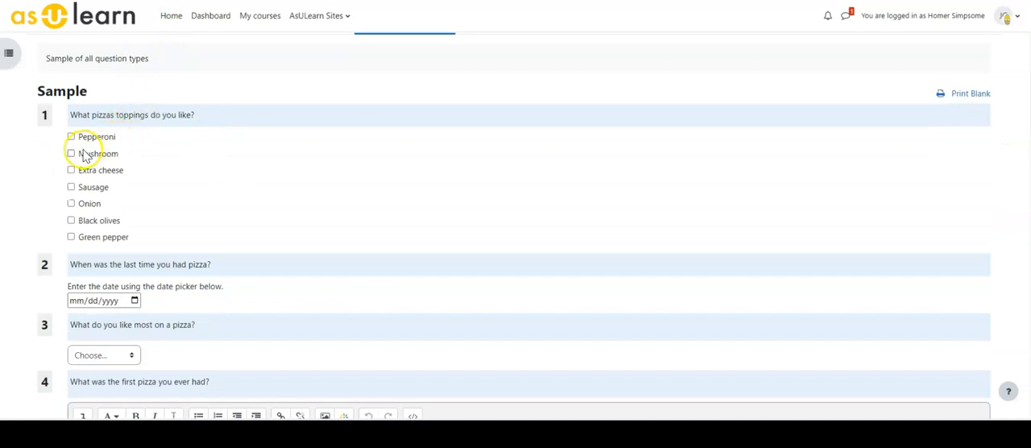
Tick Pepperoni, Mushroom, Extra cheese and Sausage and enter 1897 as the last-pizza year.
click(71, 136)
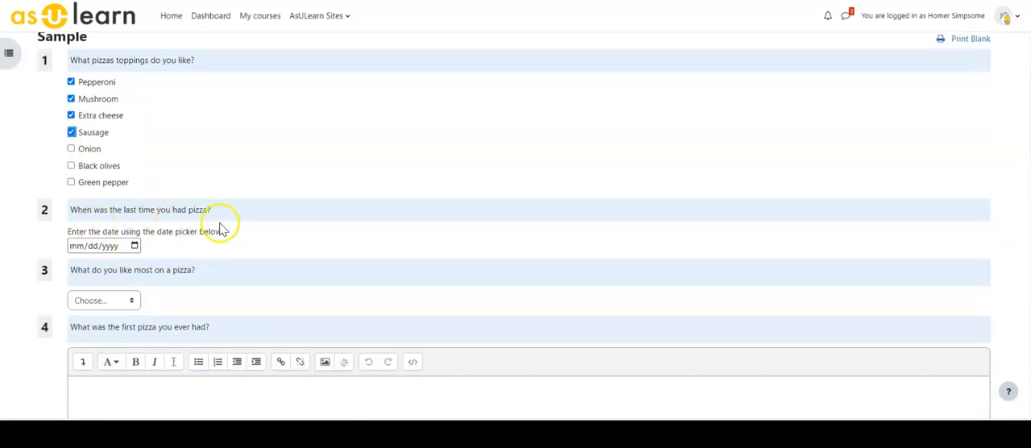
click(135, 245)
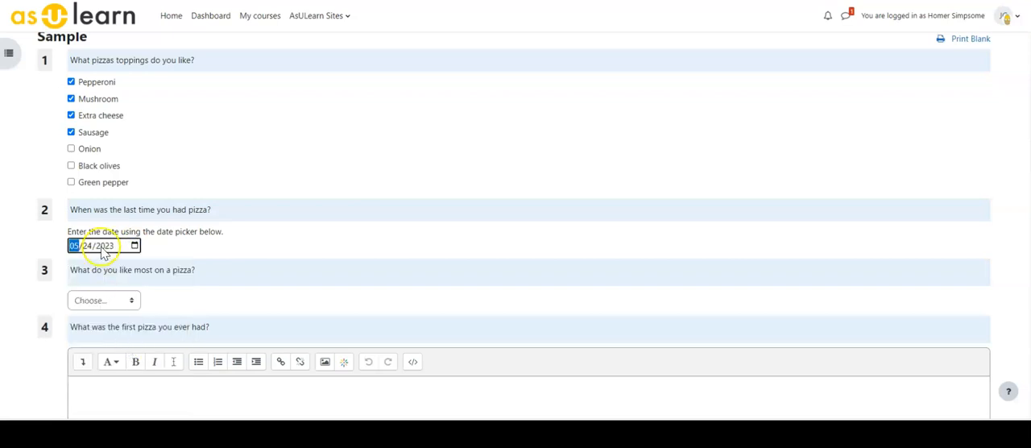
click(104, 245)
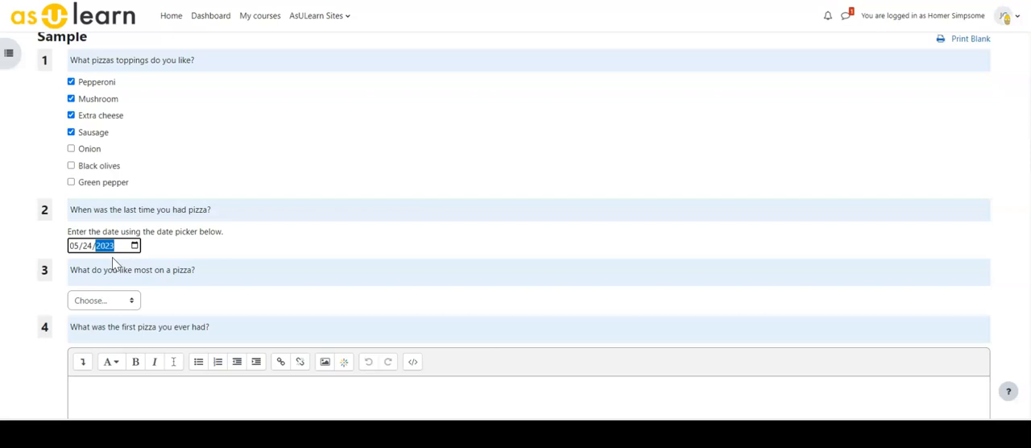
text(0018)
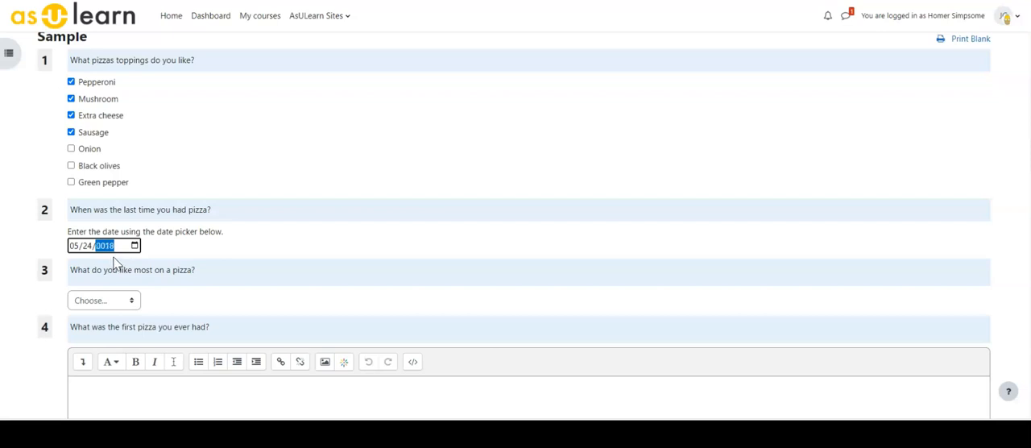
text(1897)
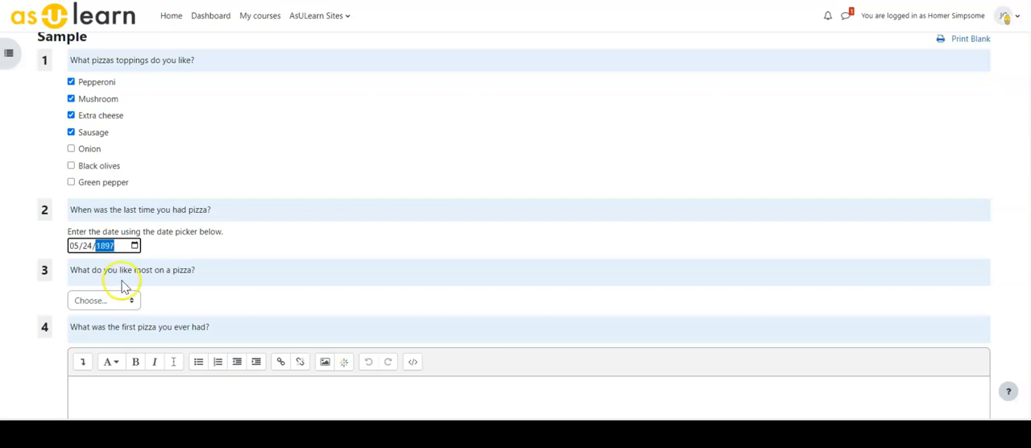
mouse_move(161, 261)
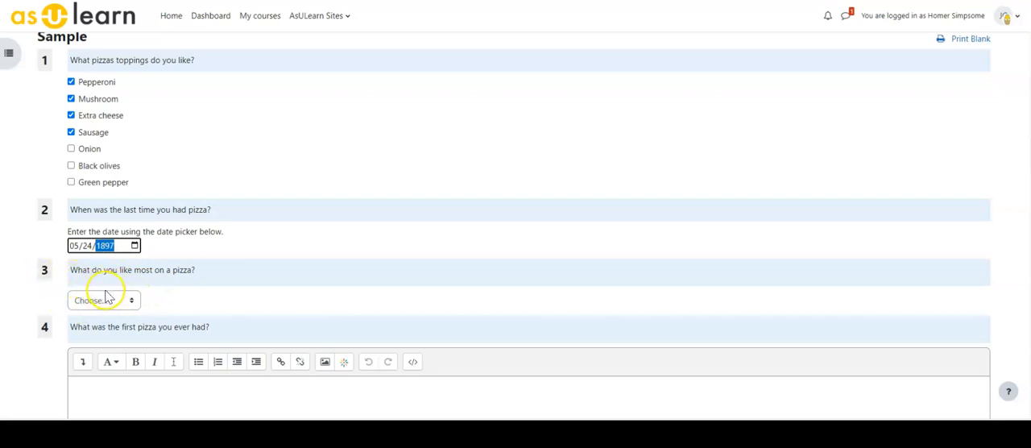
Choose Sausage as the most-liked topping under question 3.
click(103, 300)
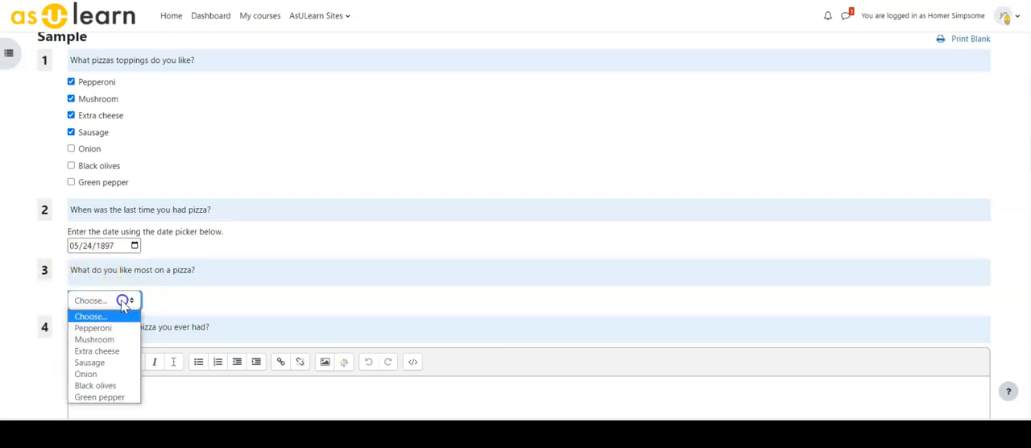
mouse_move(98, 328)
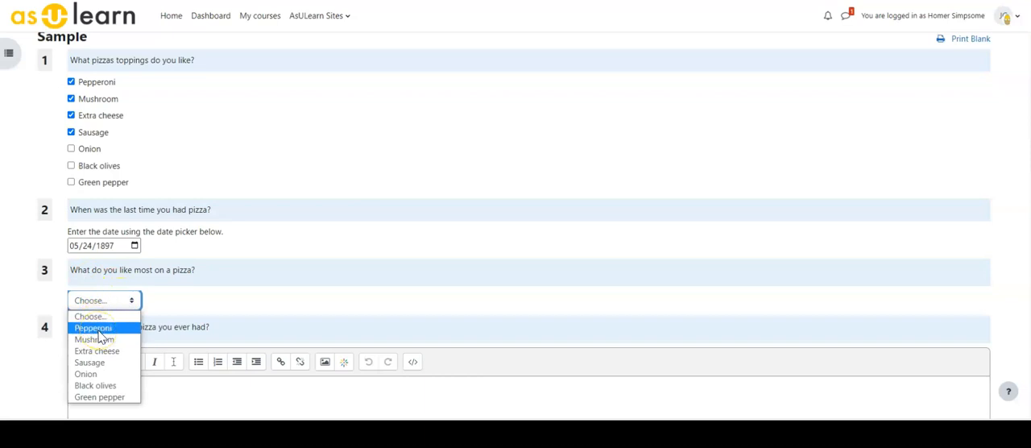
click(91, 363)
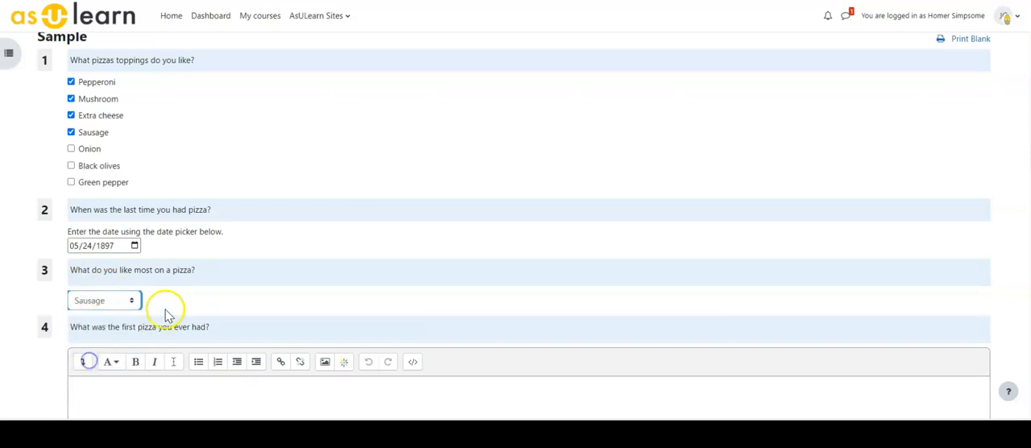
scroll(down, 3)
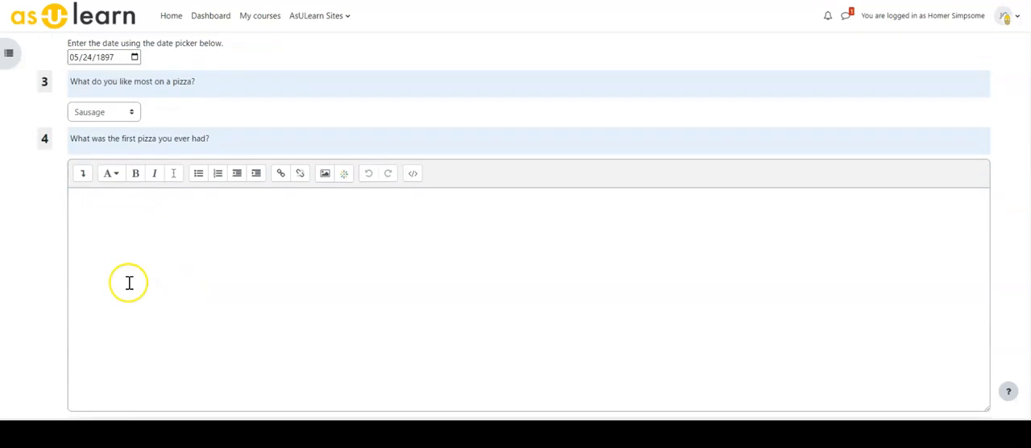
scroll(down, 3)
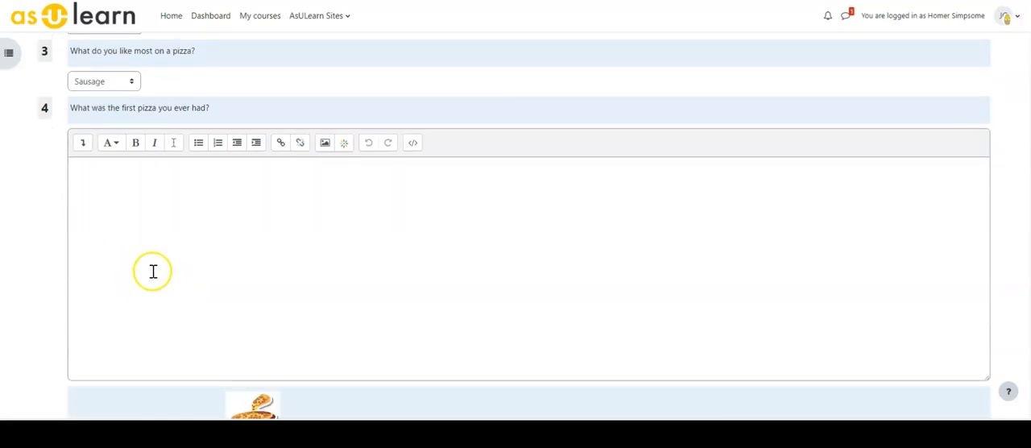
mouse_move(158, 238)
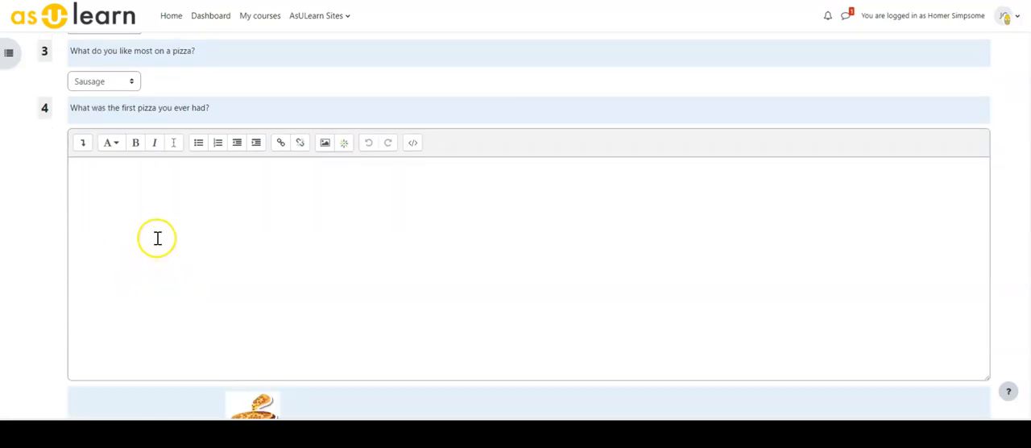
mouse_move(148, 207)
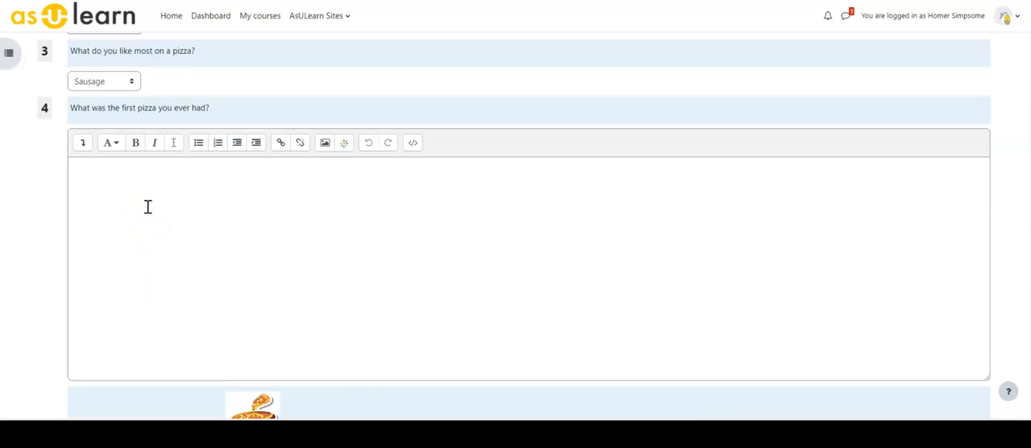
Enter 5 as the number of pizza slices for question 5.
scroll(down, 3)
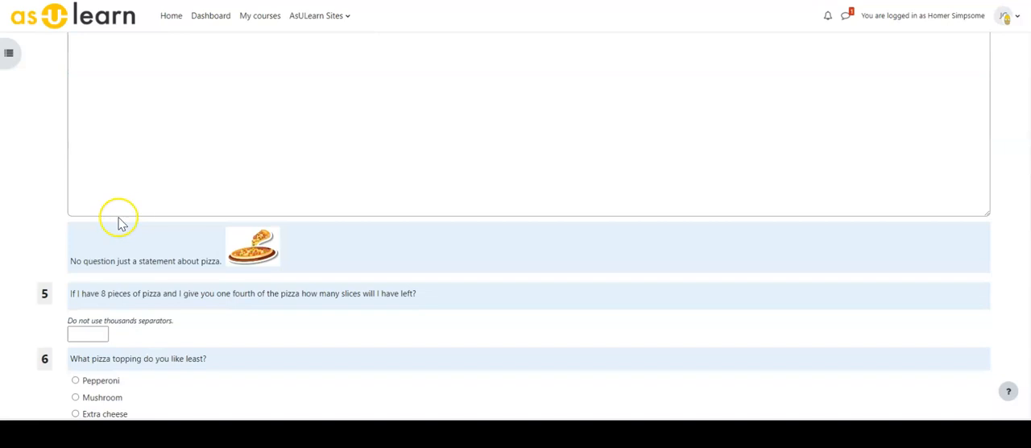
mouse_move(137, 249)
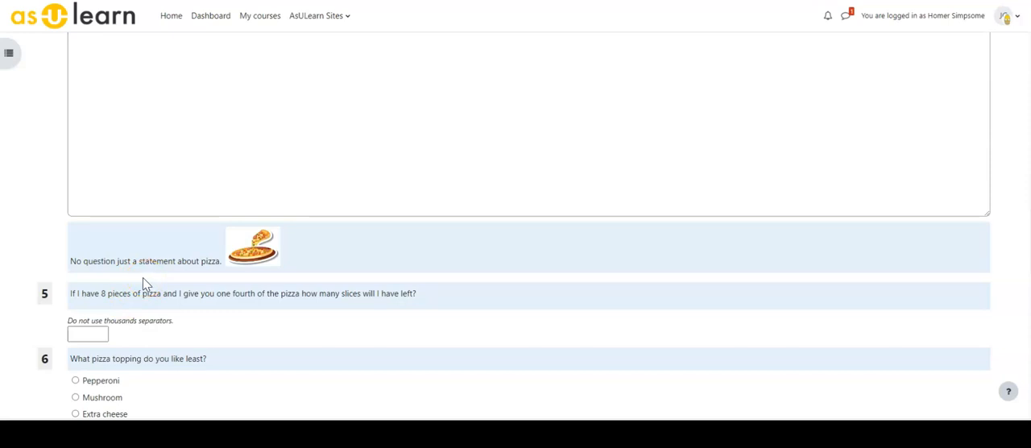
mouse_move(154, 281)
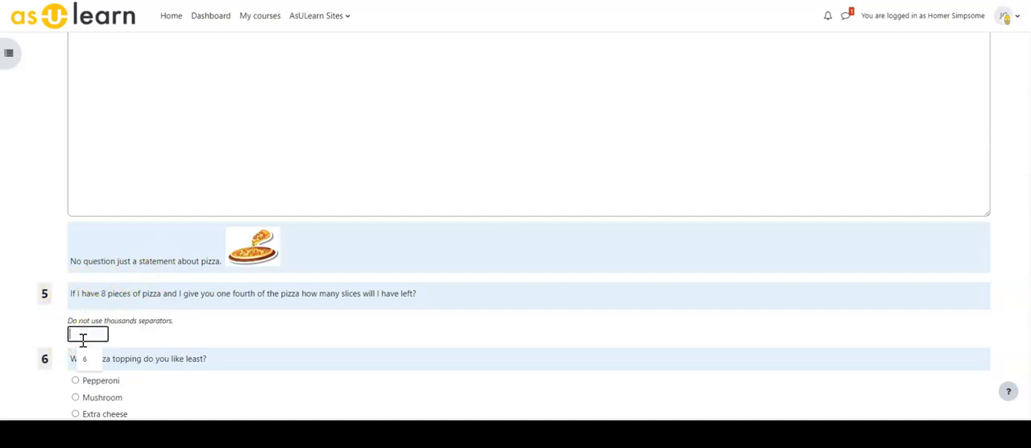
text(5)
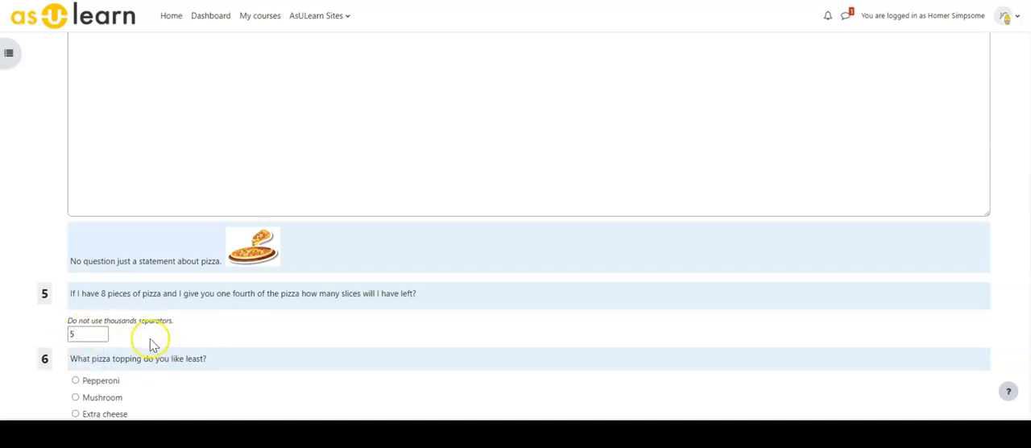
Select Onion as the least-liked topping under question 6.
scroll(down, 3)
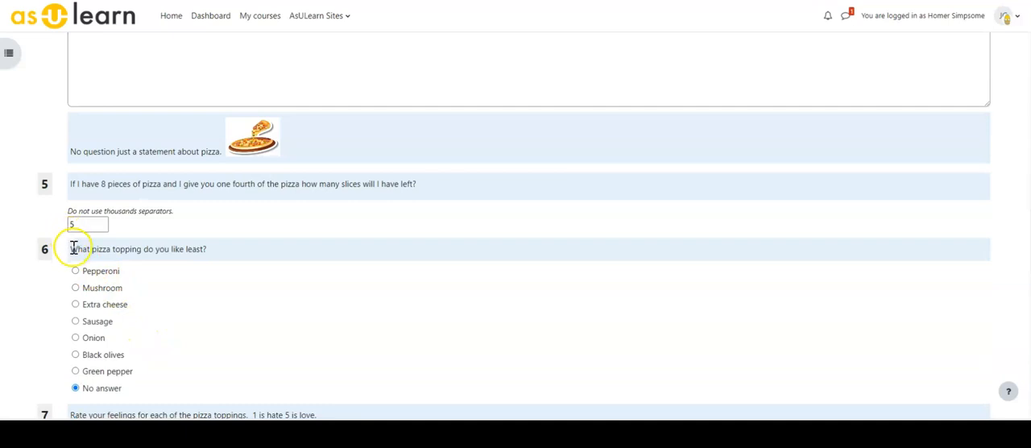
mouse_move(74, 277)
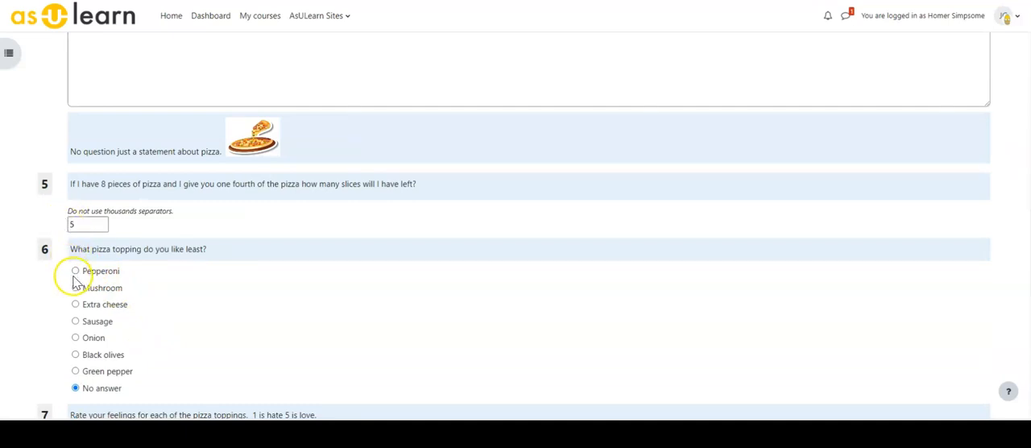
mouse_move(76, 370)
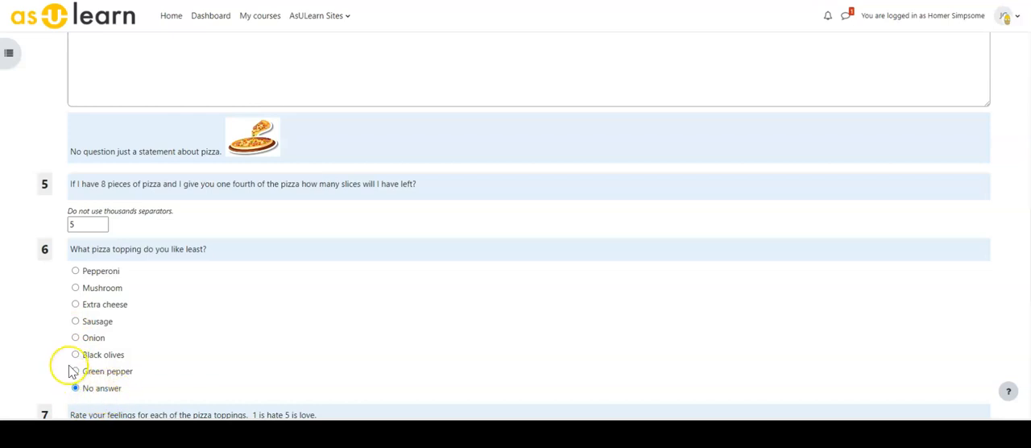
click(74, 338)
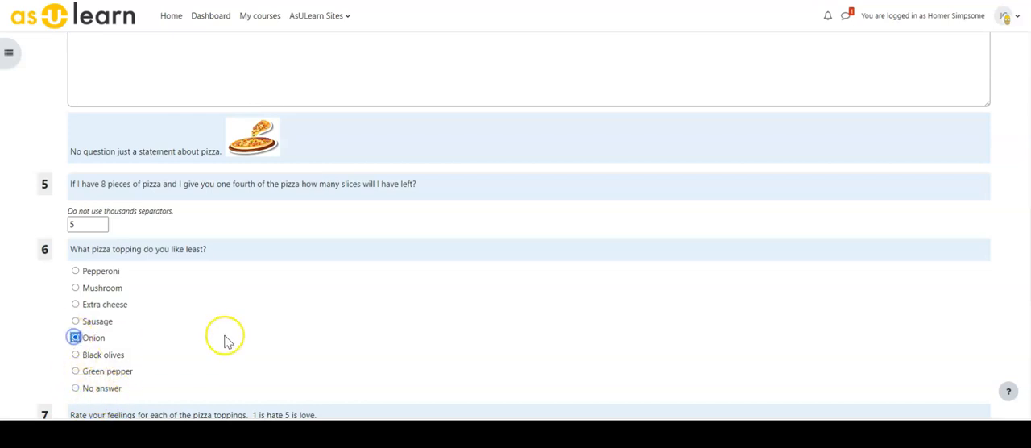
Rate the toppings in question 7 and slide the Chicago pizza feeling to 2.
scroll(down, 3)
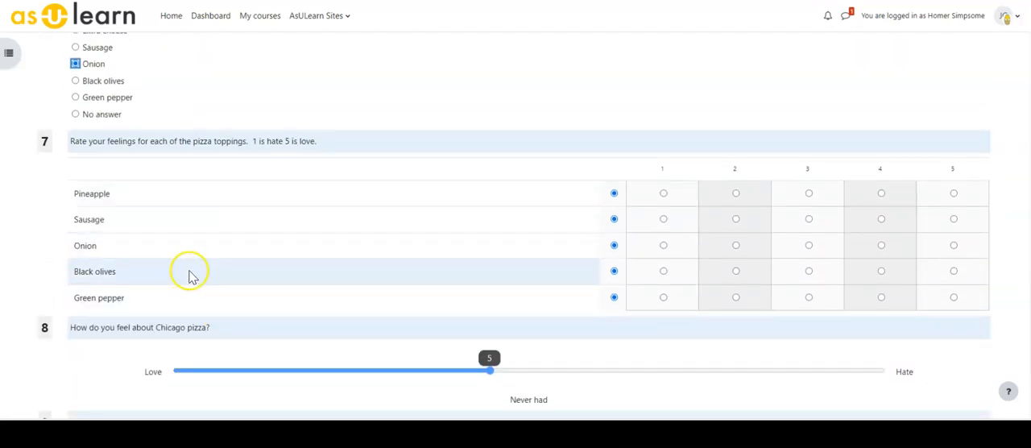
mouse_move(97, 293)
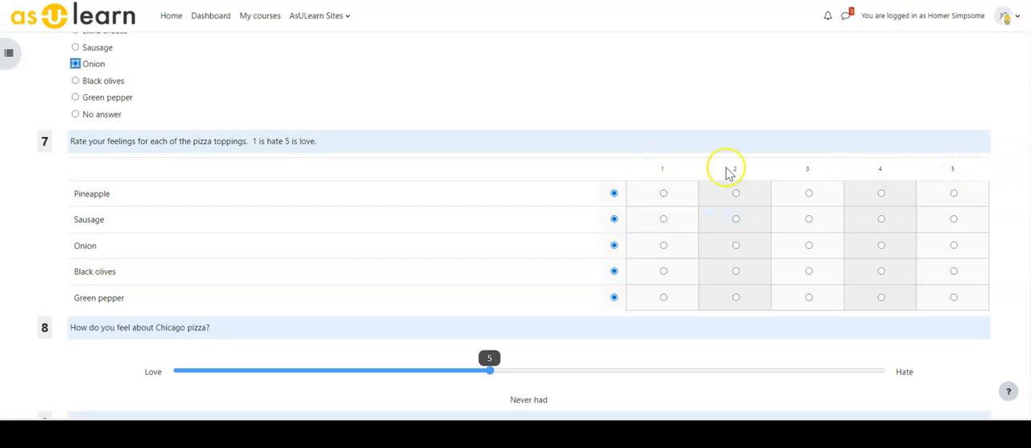
mouse_move(255, 145)
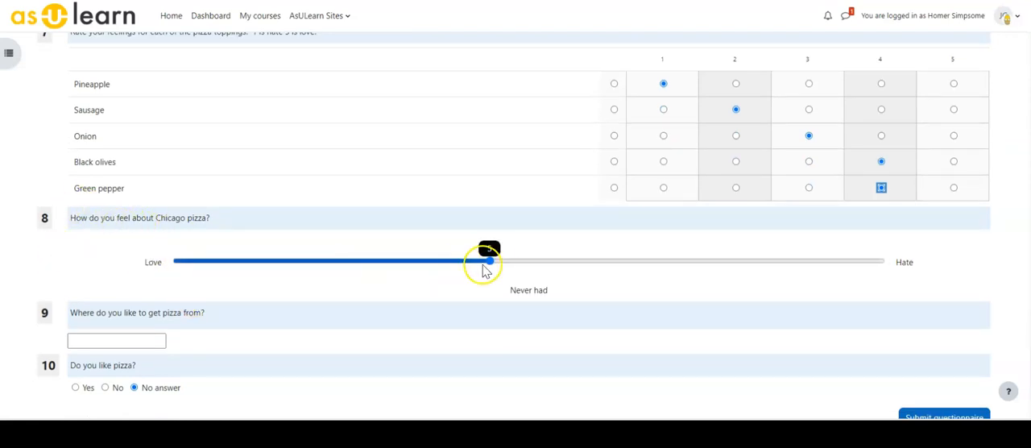
drag(489, 261, 255, 261)
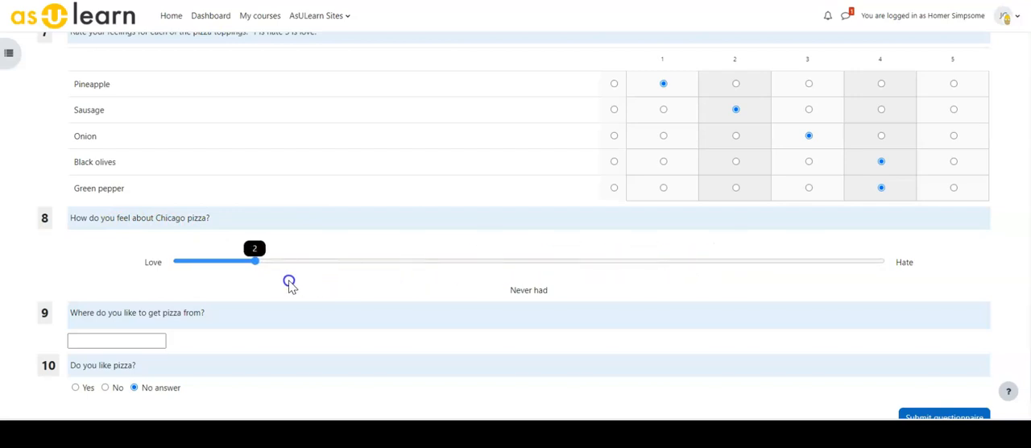
Answer 'some place' for where pizza comes from and Yes to liking pizza.
scroll(down, 3)
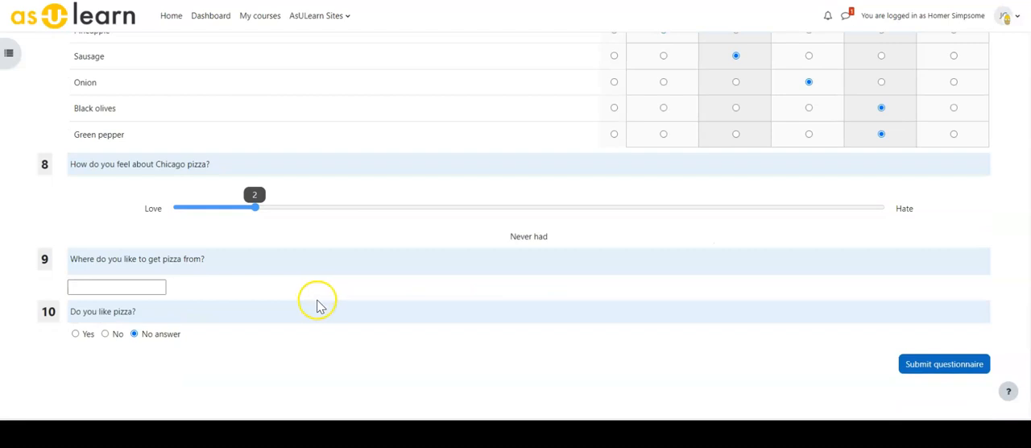
click(116, 287)
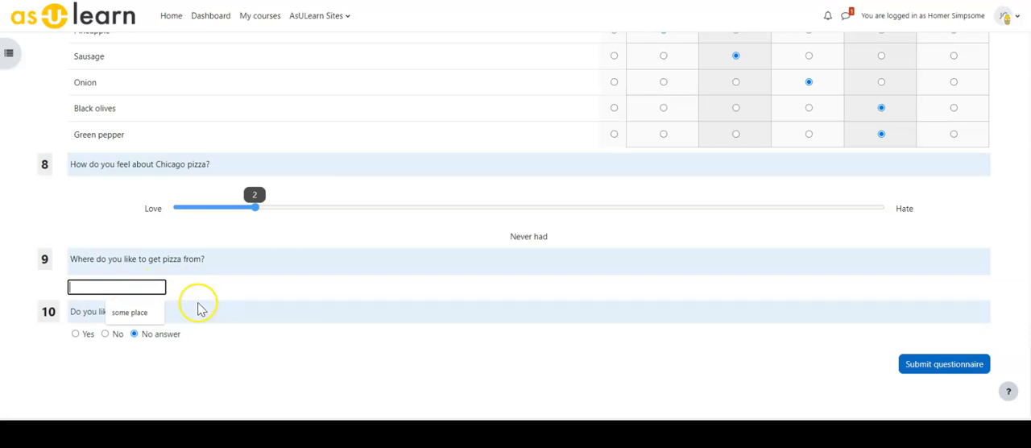
text(some place)
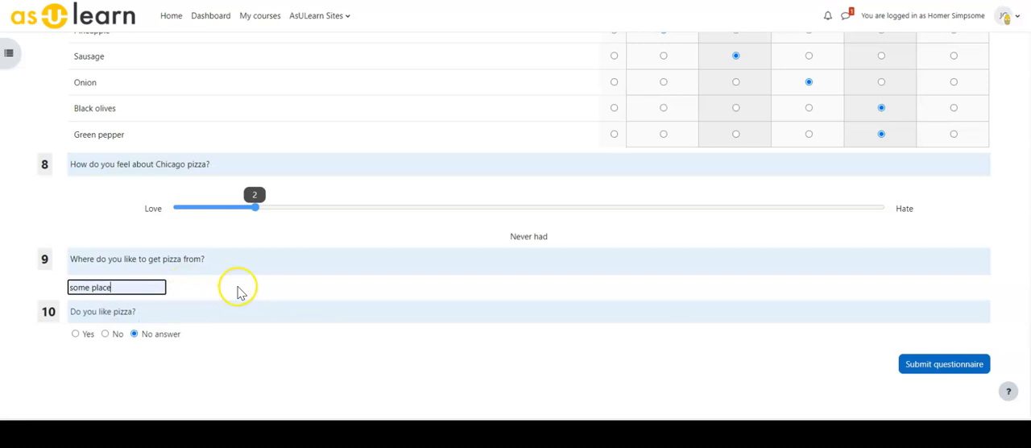
mouse_move(165, 310)
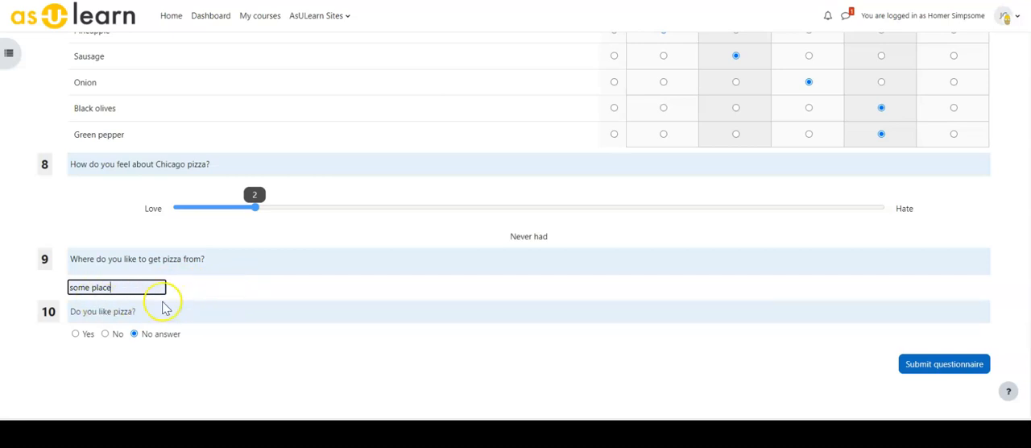
mouse_move(192, 348)
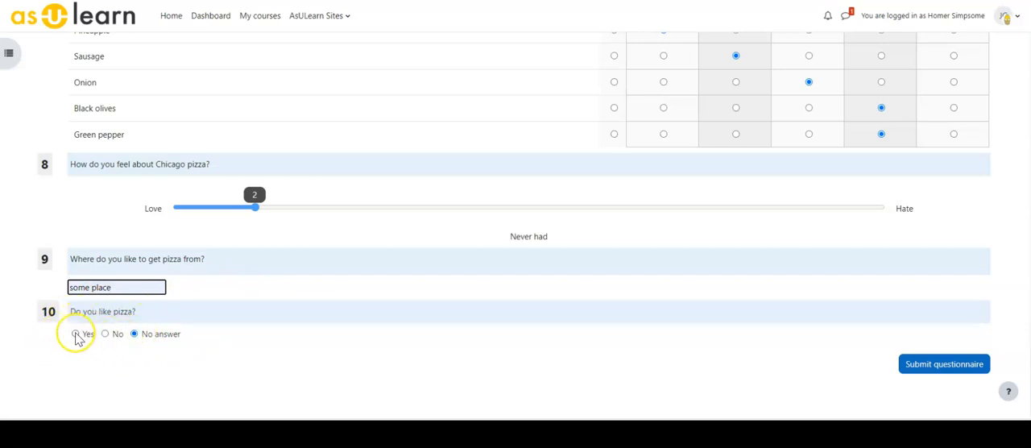
click(74, 334)
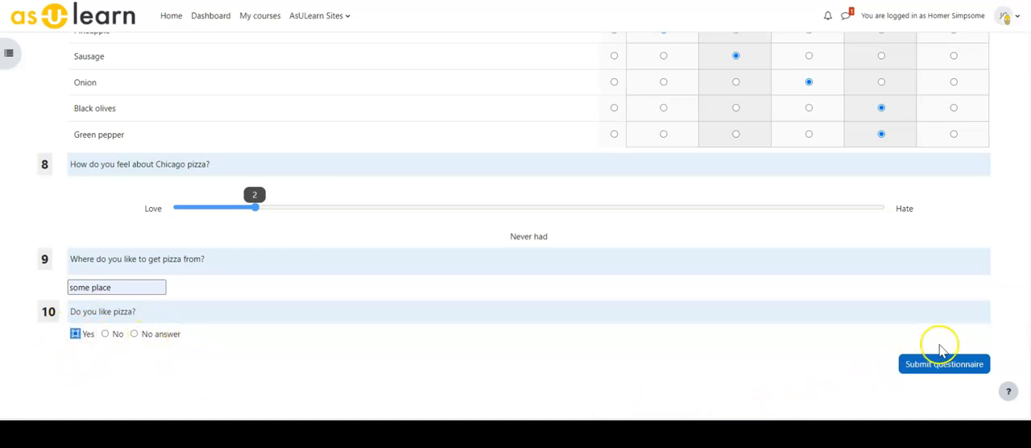
Submit the questionnaire and view the just-submitted responses.
click(944, 364)
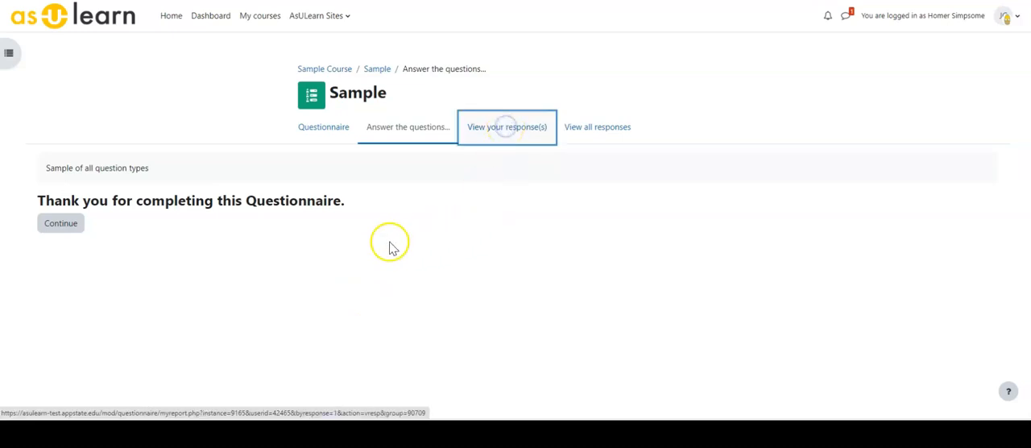
click(506, 125)
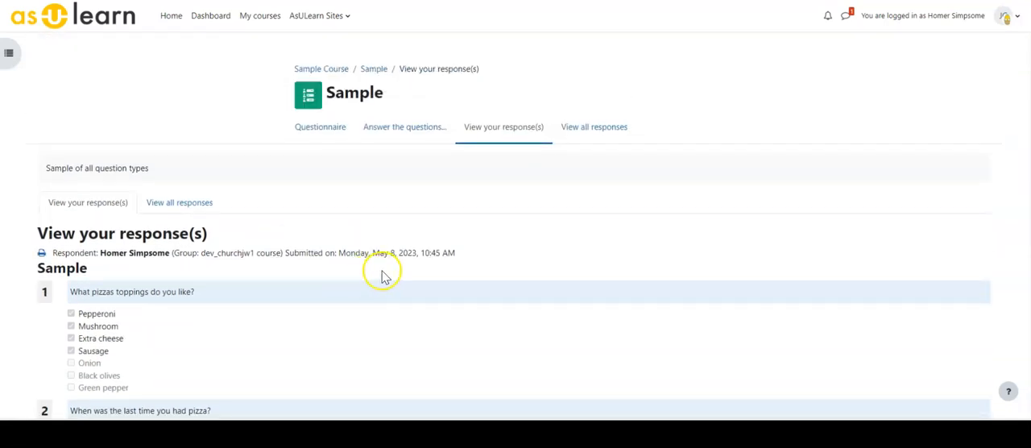
mouse_move(293, 289)
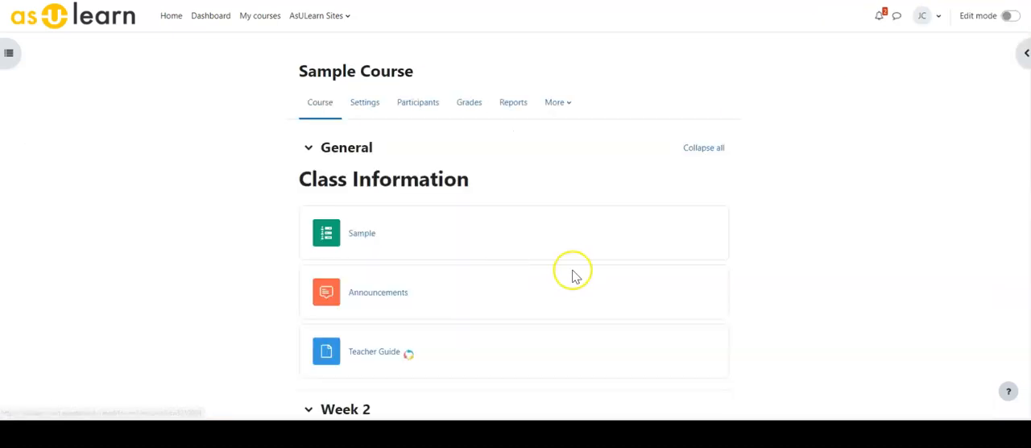
mouse_move(545, 280)
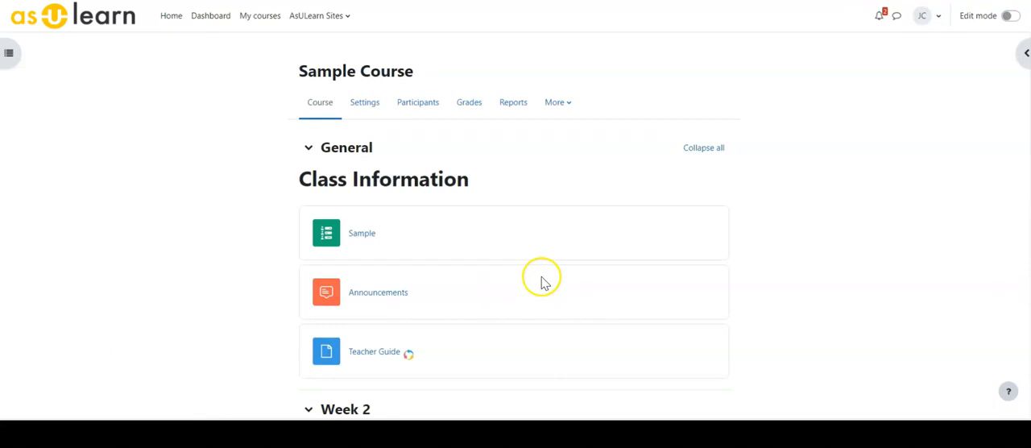
mouse_move(361, 232)
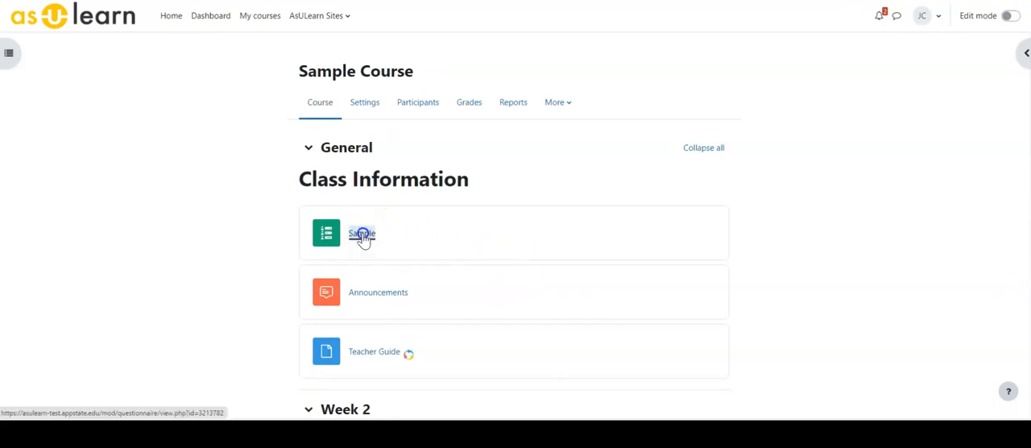
Open the Sample questionnaire from the Sample Course page as the teacher.
click(361, 233)
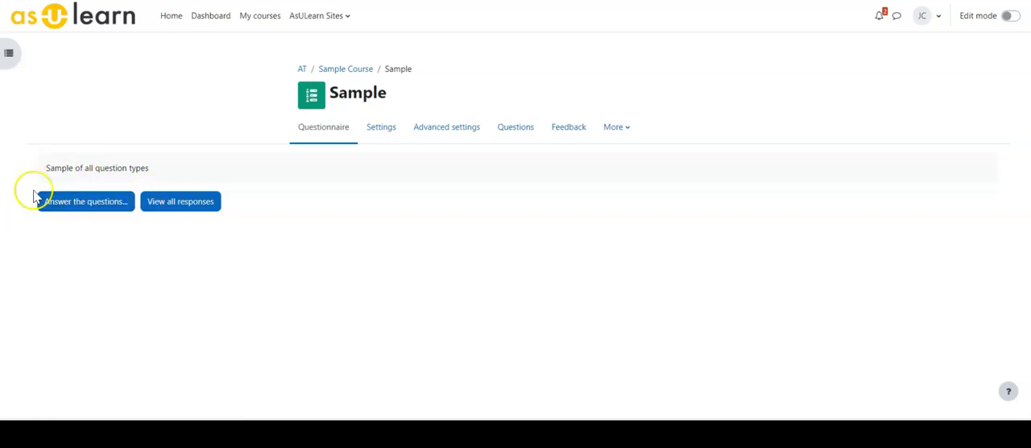
mouse_move(177, 229)
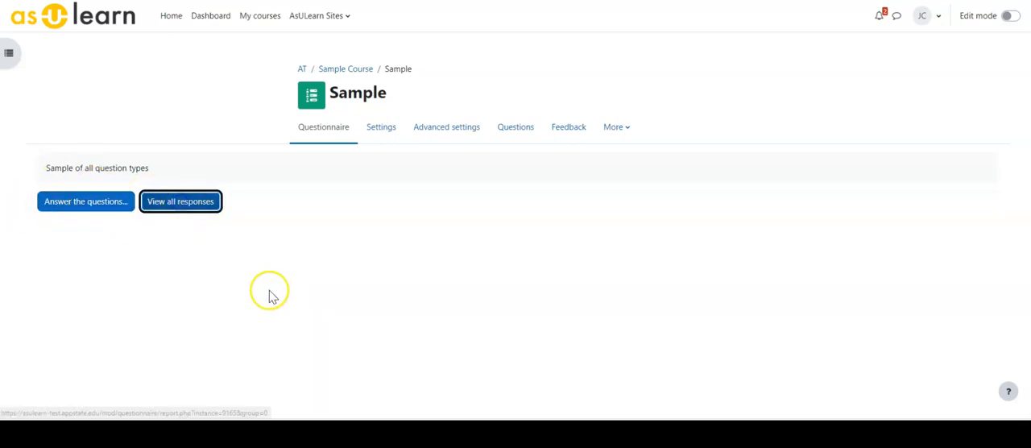
View the all-responses summary and read the topping averages and totals for 4 respondents.
click(180, 200)
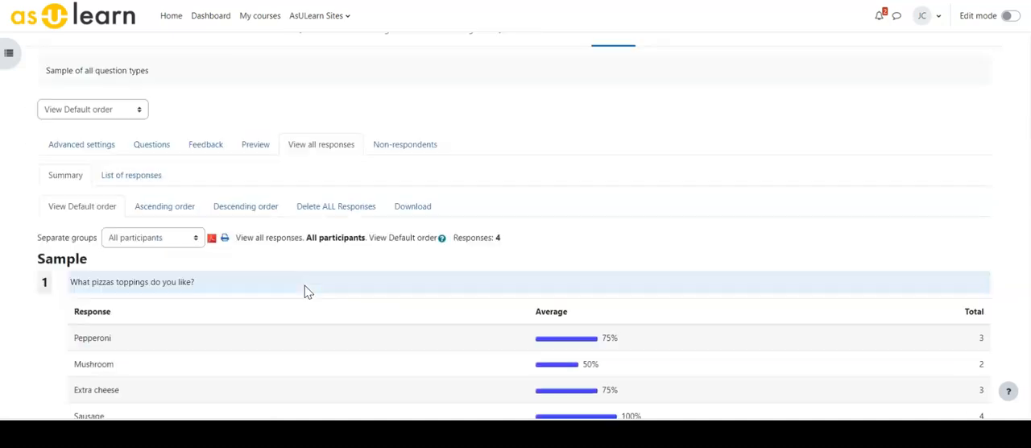
scroll(down, 3)
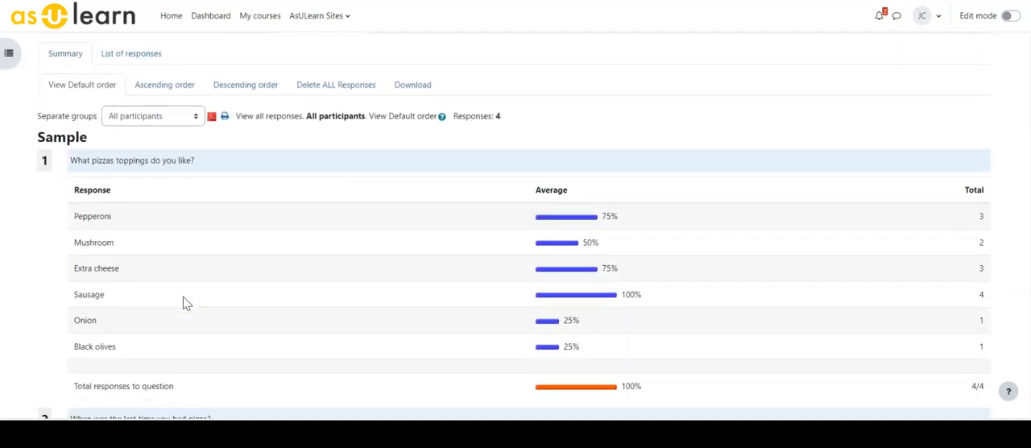
mouse_move(191, 300)
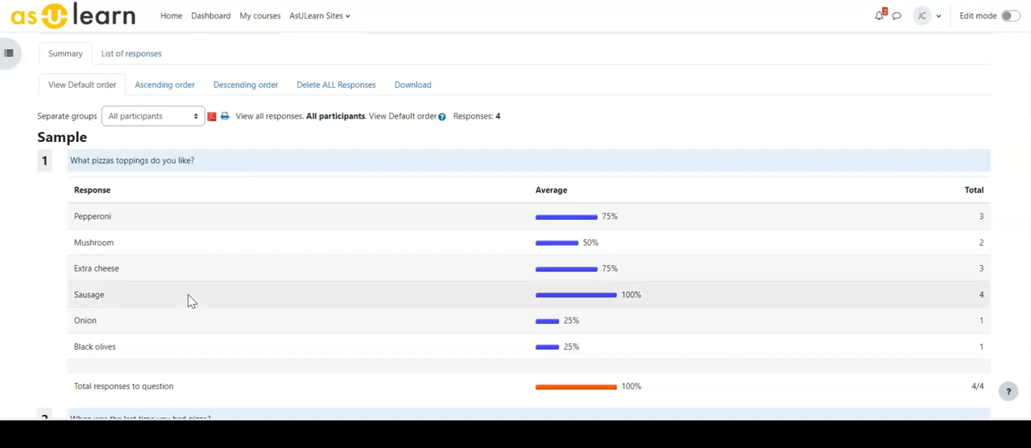
mouse_move(165, 268)
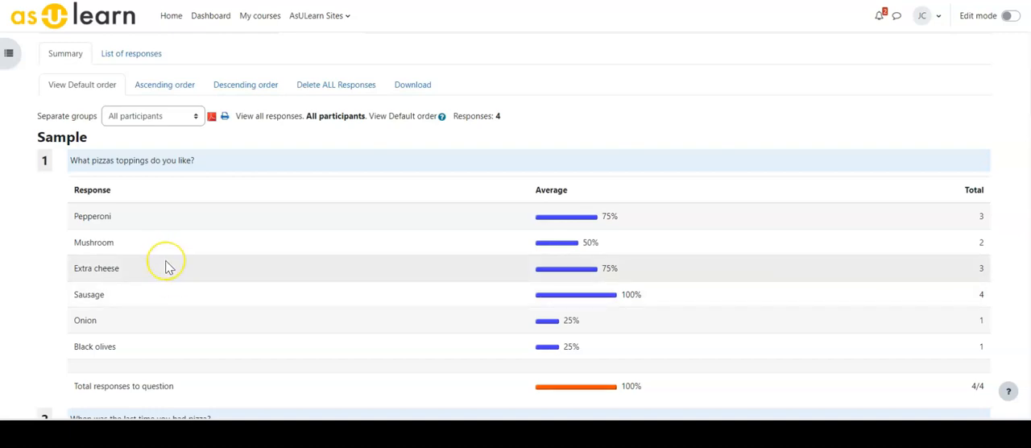
mouse_move(157, 164)
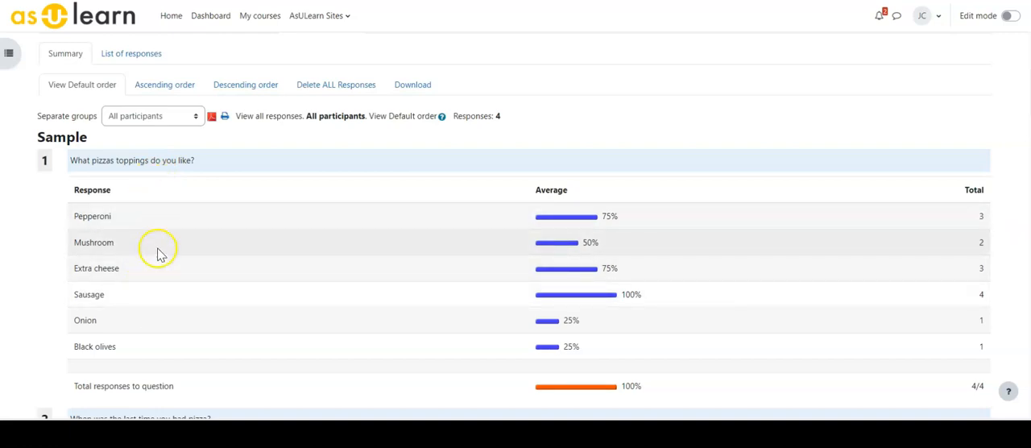
scroll(down, 3)
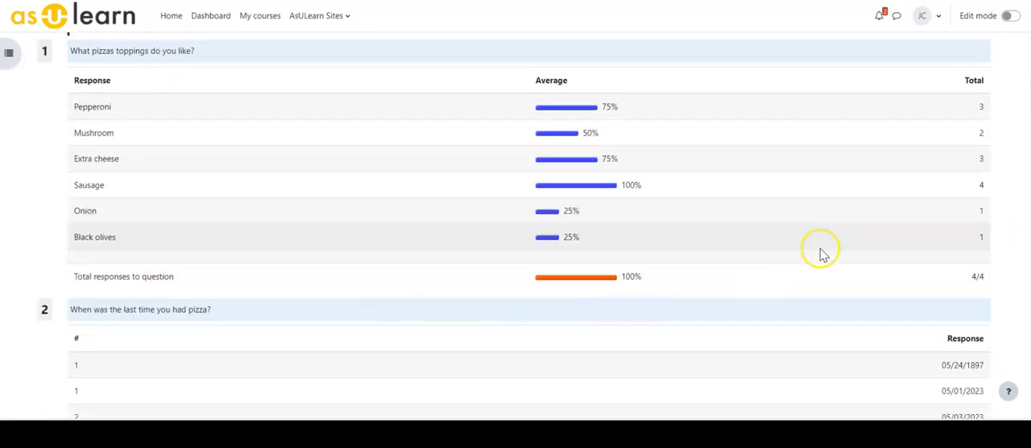
mouse_move(983, 290)
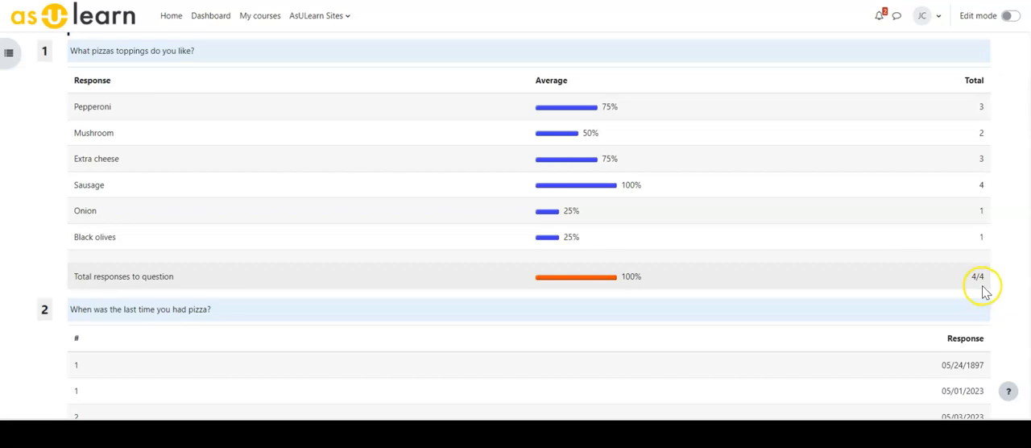
mouse_move(590, 157)
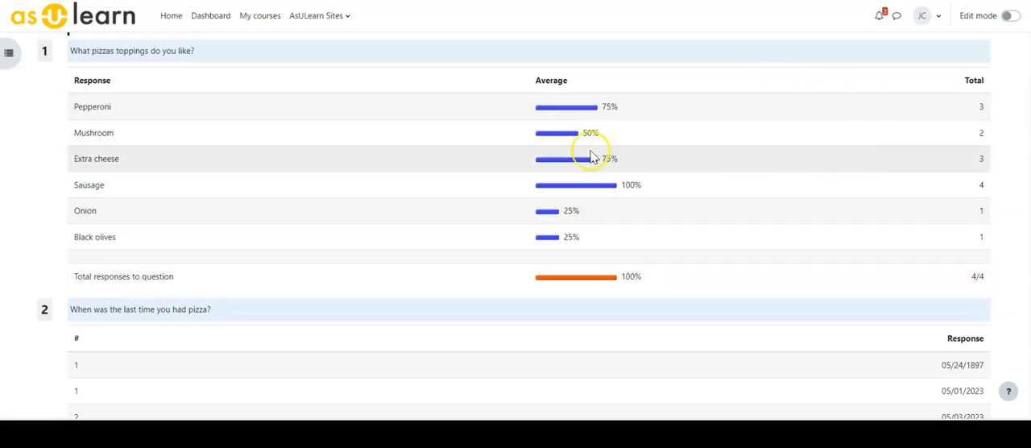
mouse_move(798, 111)
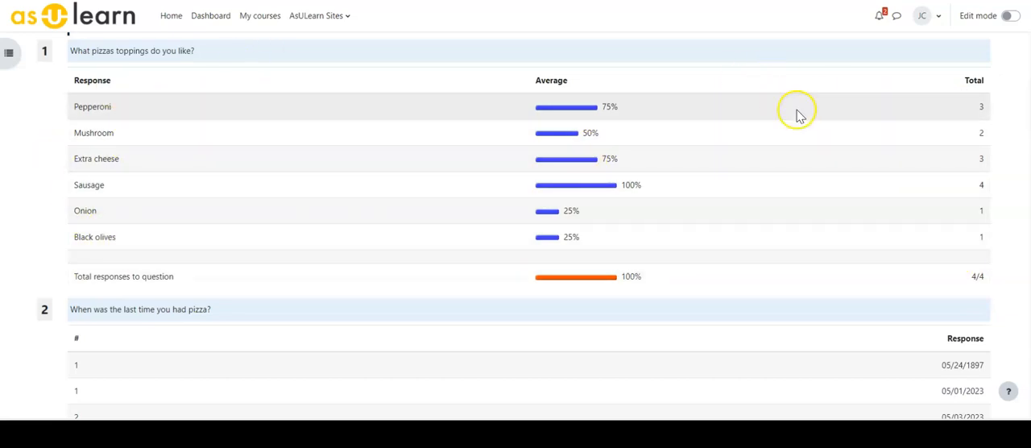
Scroll the Summary page through the results for questions 2, 3 and 4 down to question 5's slices answers totalling 21.
scroll(down, 3)
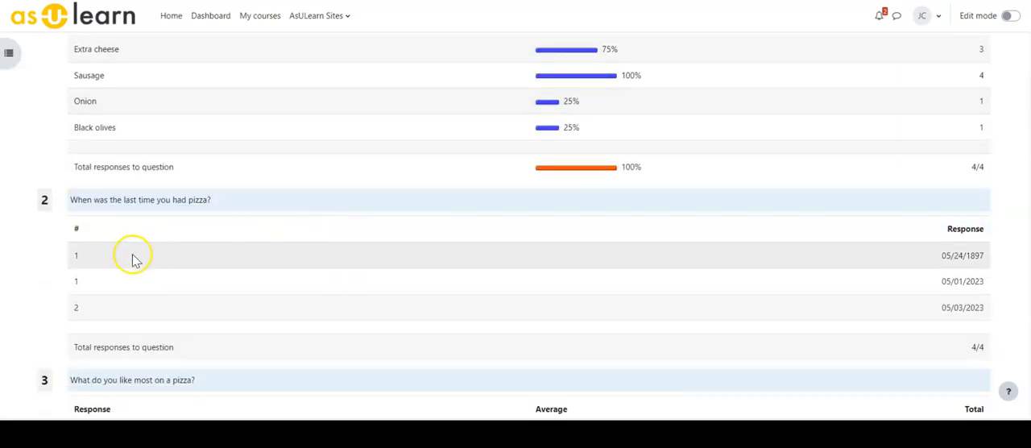
mouse_move(932, 255)
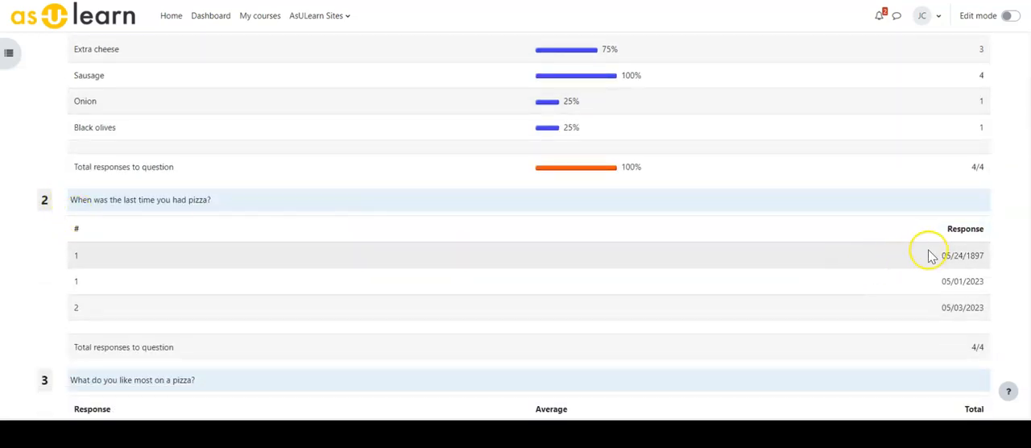
mouse_move(651, 312)
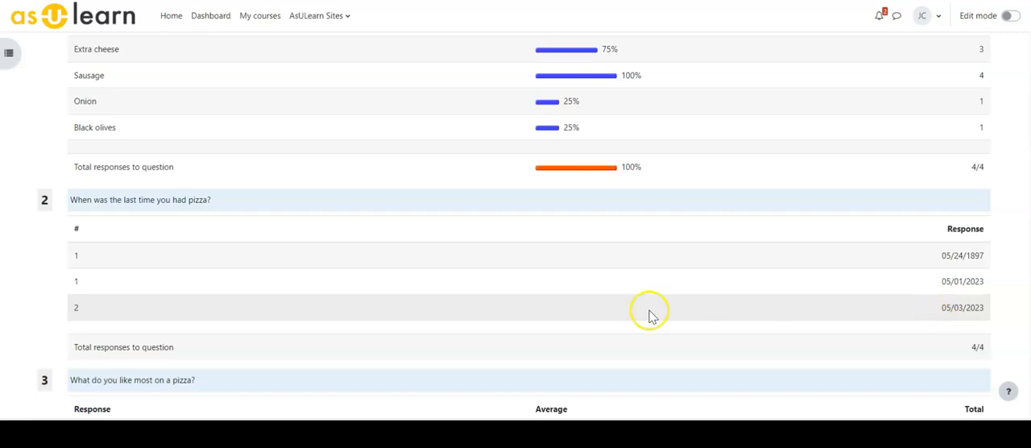
scroll(down, 3)
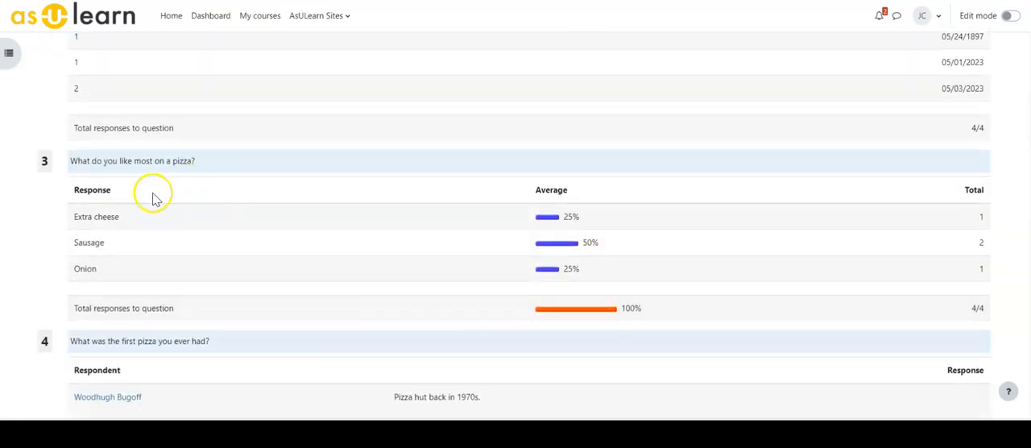
mouse_move(169, 209)
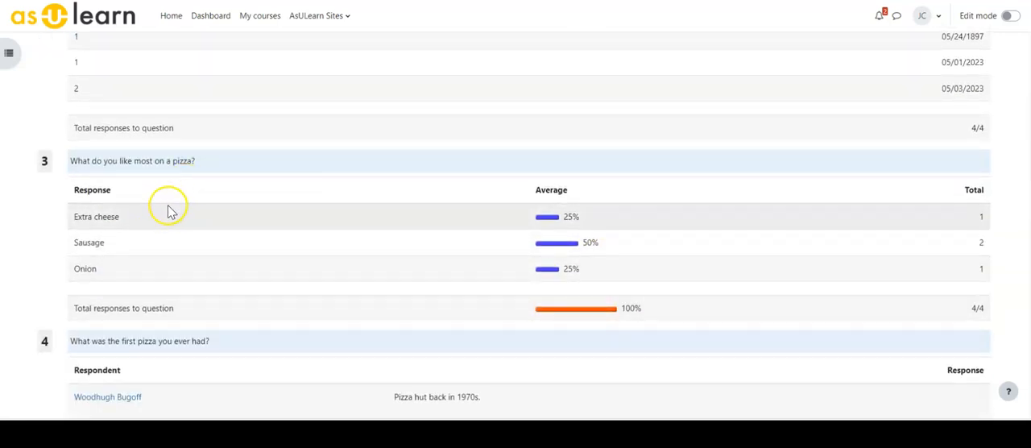
mouse_move(580, 261)
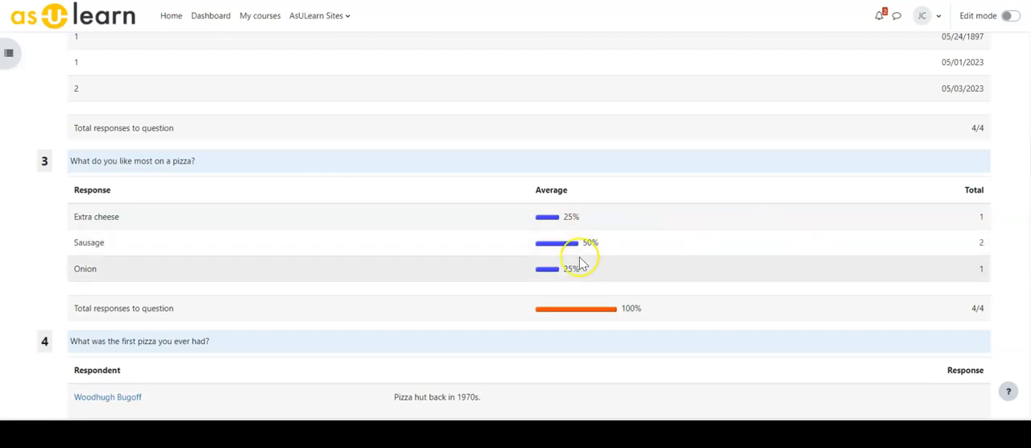
mouse_move(90, 262)
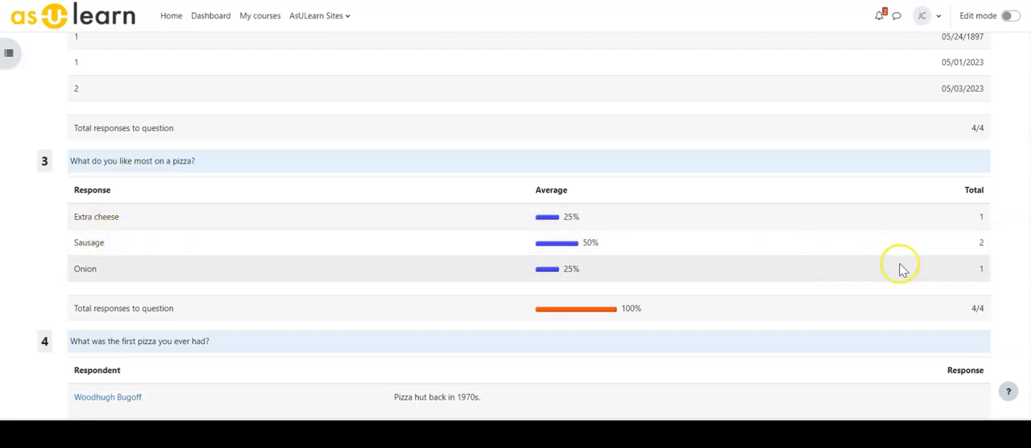
mouse_move(113, 272)
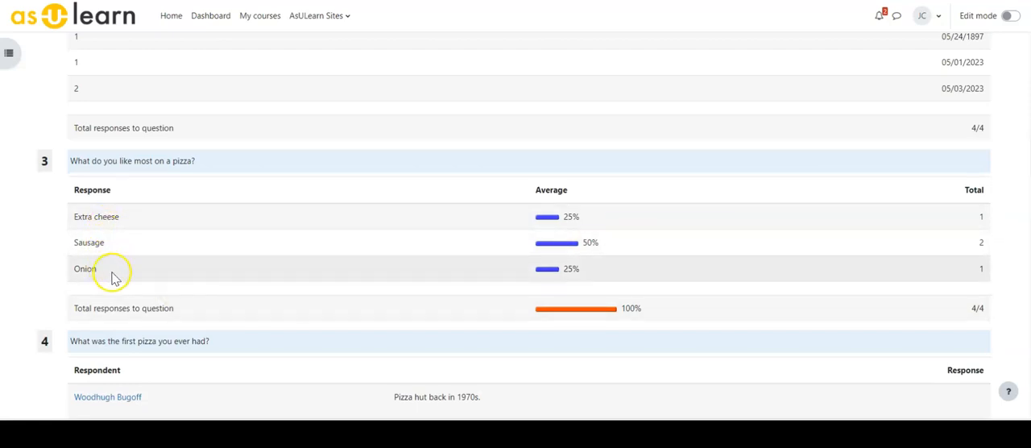
mouse_move(103, 216)
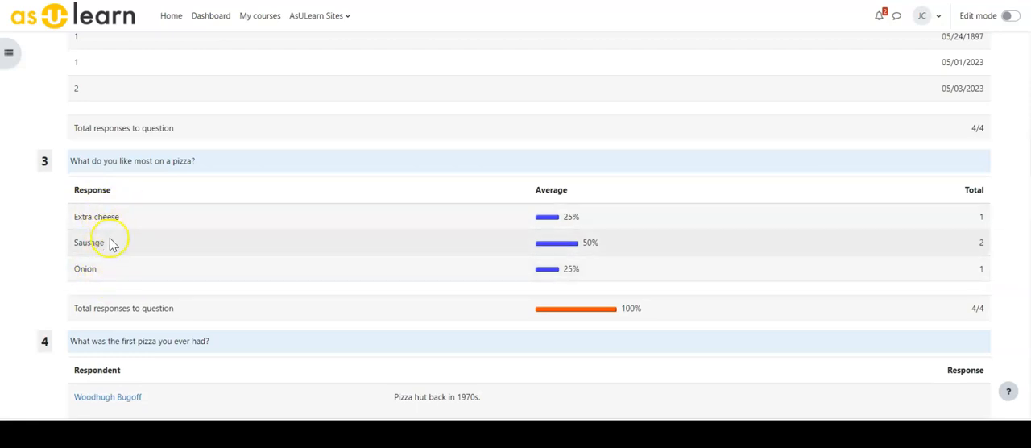
mouse_move(112, 239)
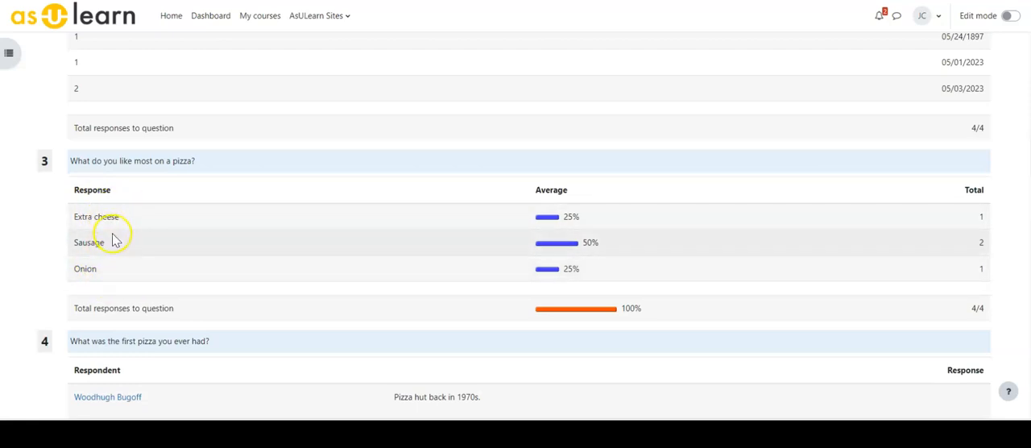
mouse_move(116, 237)
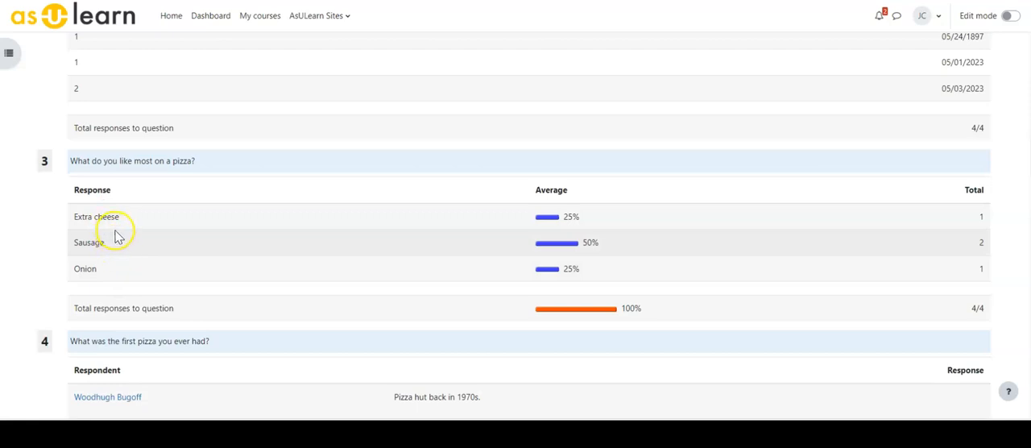
scroll(down, 3)
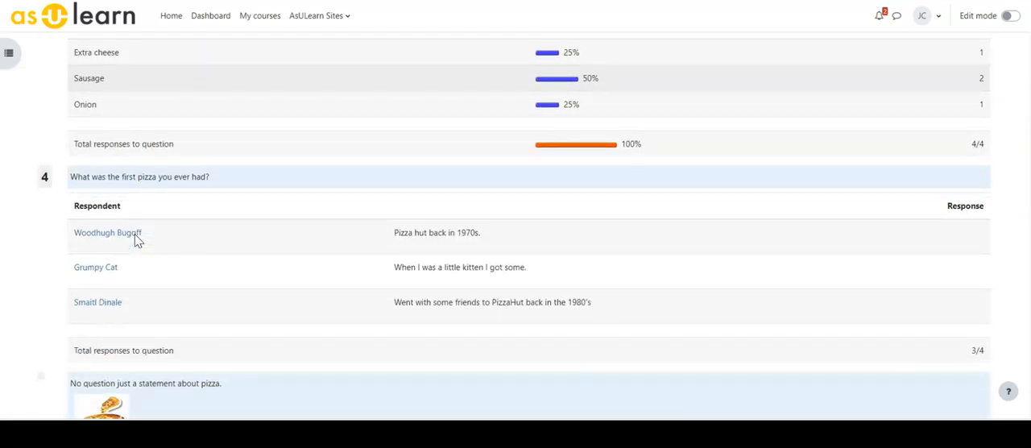
mouse_move(152, 209)
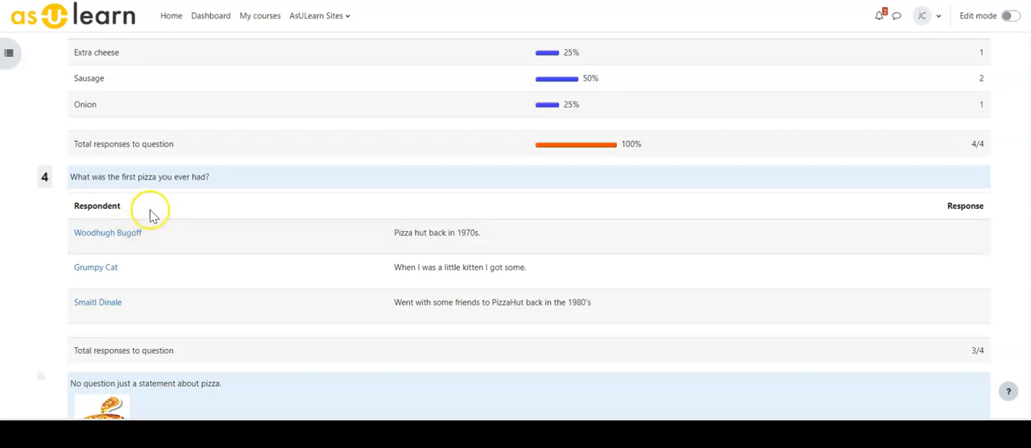
mouse_move(170, 240)
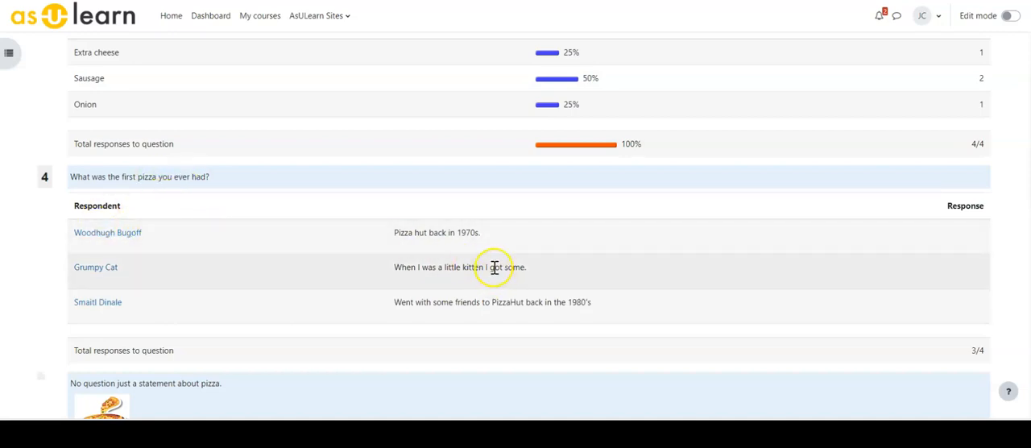
mouse_move(372, 263)
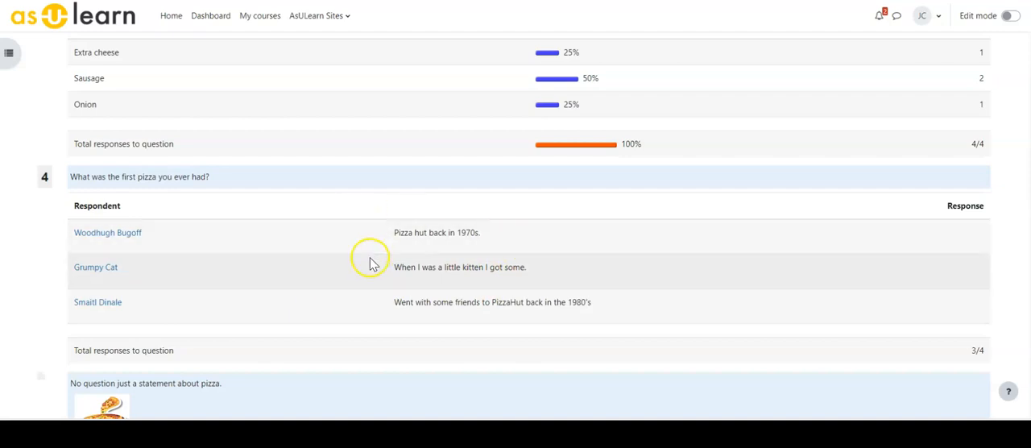
scroll(down, 3)
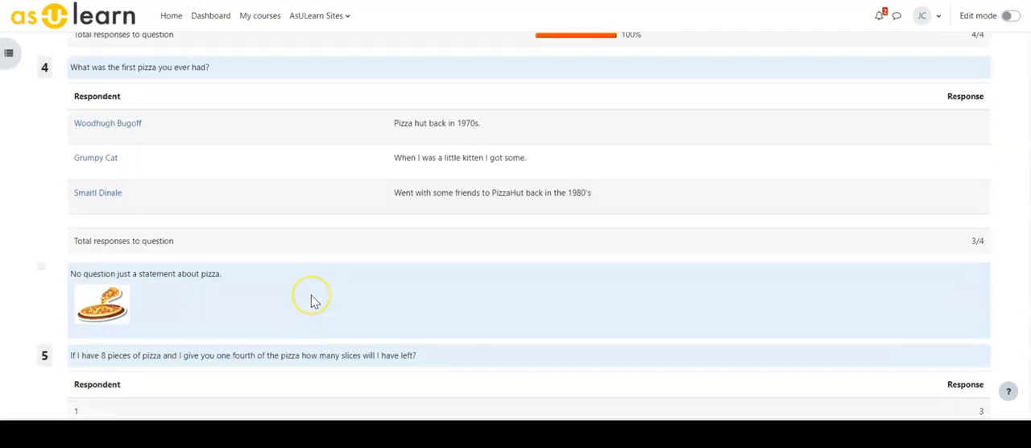
mouse_move(316, 290)
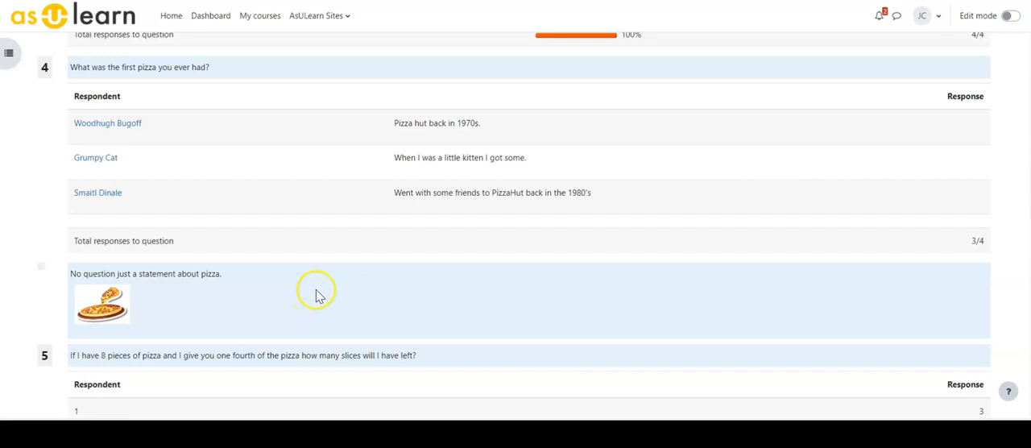
mouse_move(329, 170)
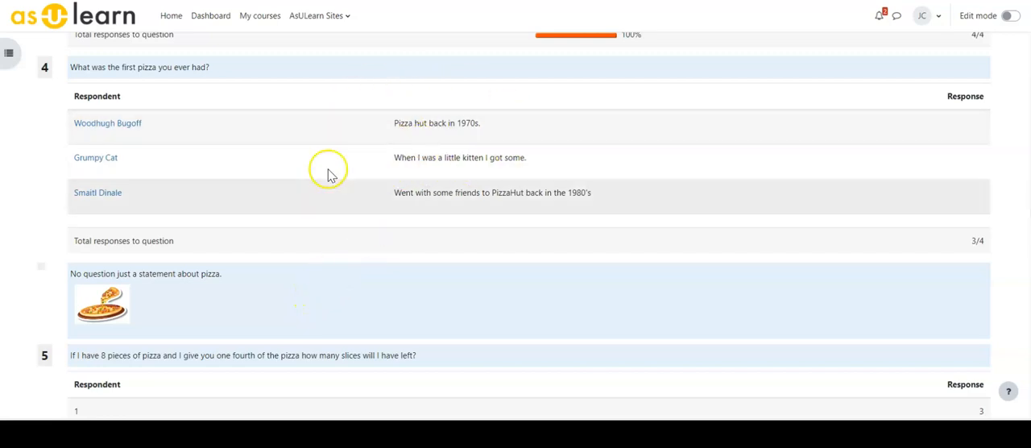
mouse_move(274, 266)
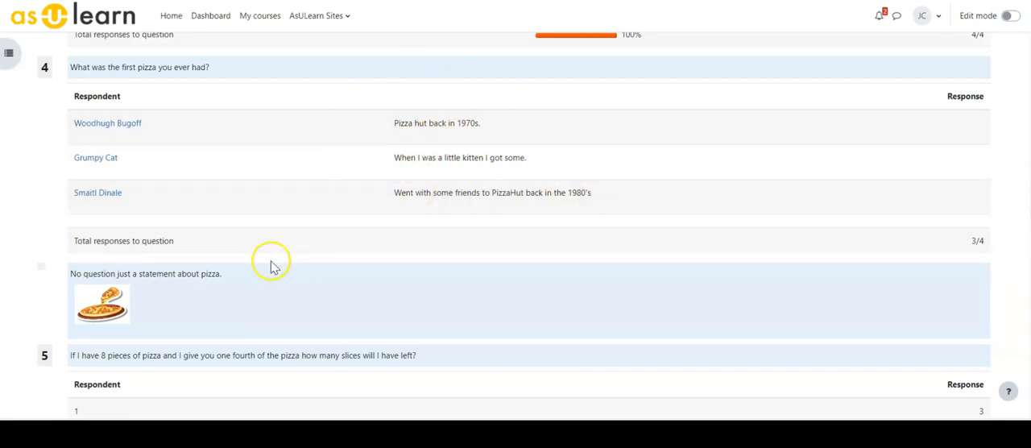
mouse_move(432, 271)
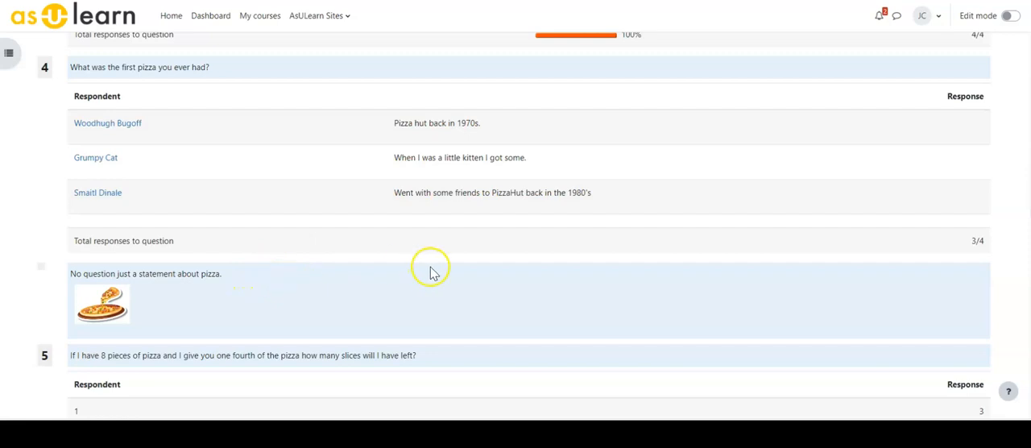
scroll(down, 3)
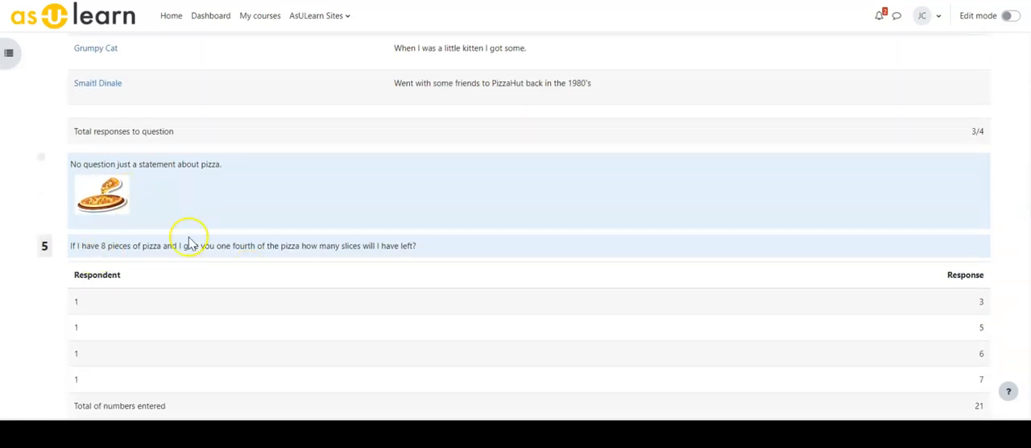
mouse_move(193, 275)
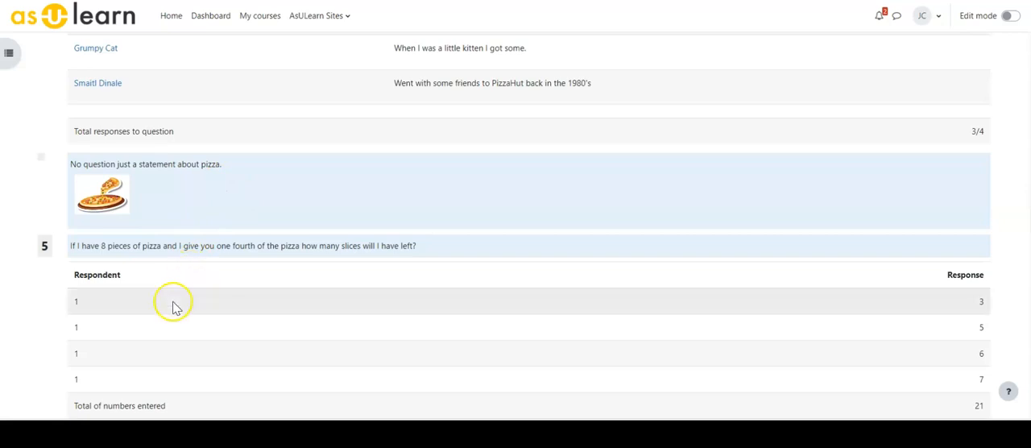
Scroll past question 6's least-liked topping results (Onion 75%, Green pepper 25%) to question 7's topping rating averages.
scroll(down, 3)
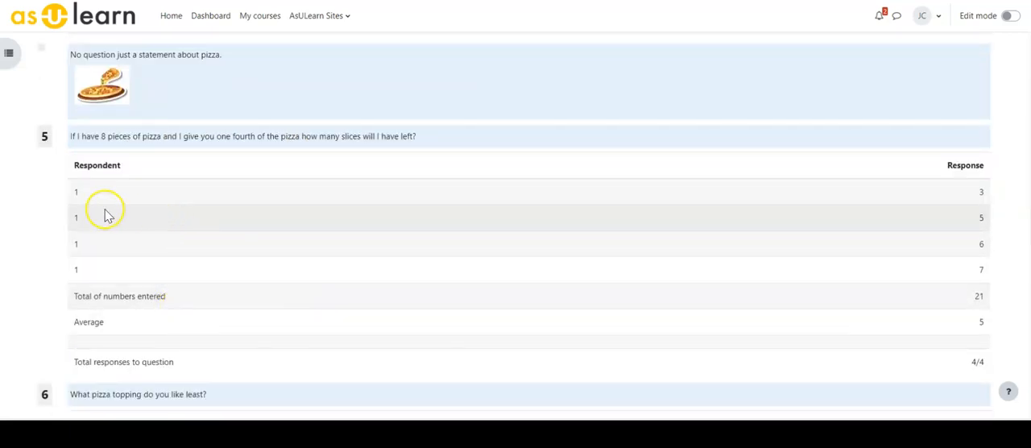
mouse_move(986, 245)
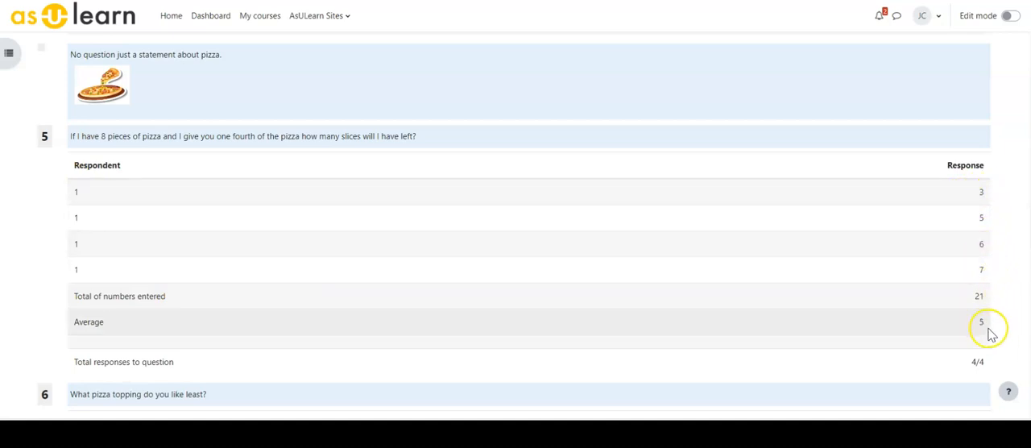
scroll(down, 3)
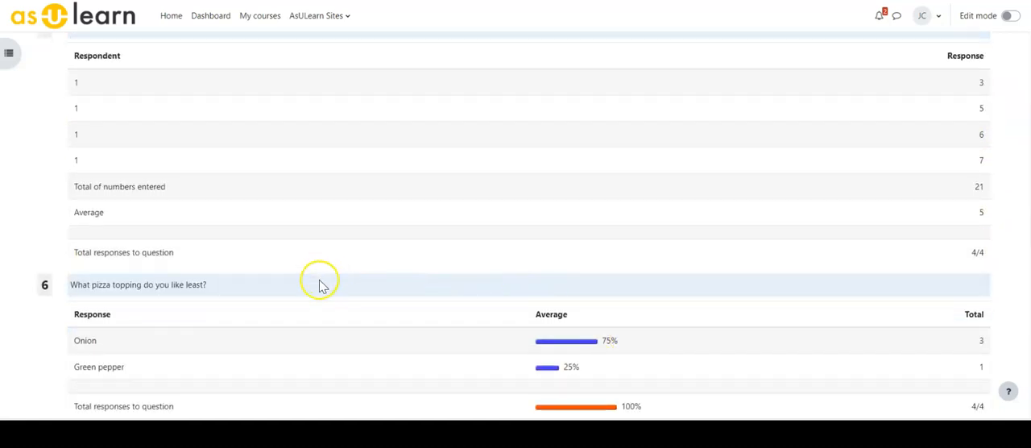
mouse_move(249, 308)
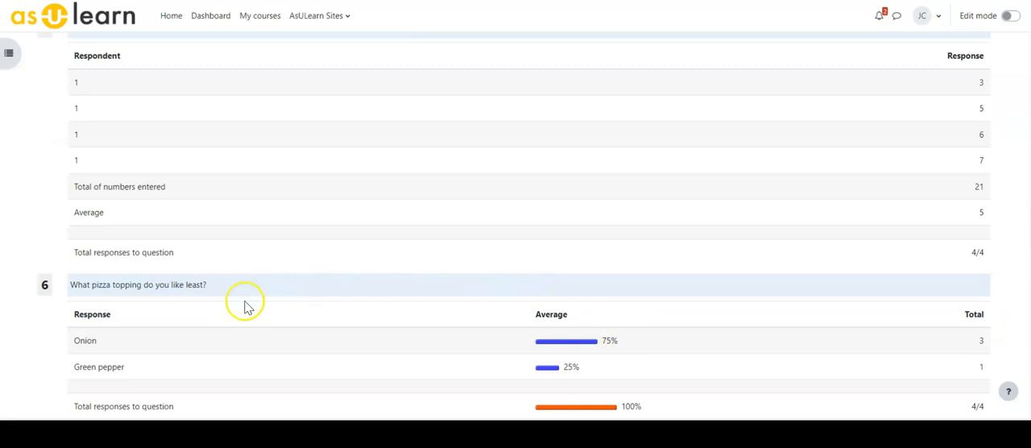
scroll(down, 3)
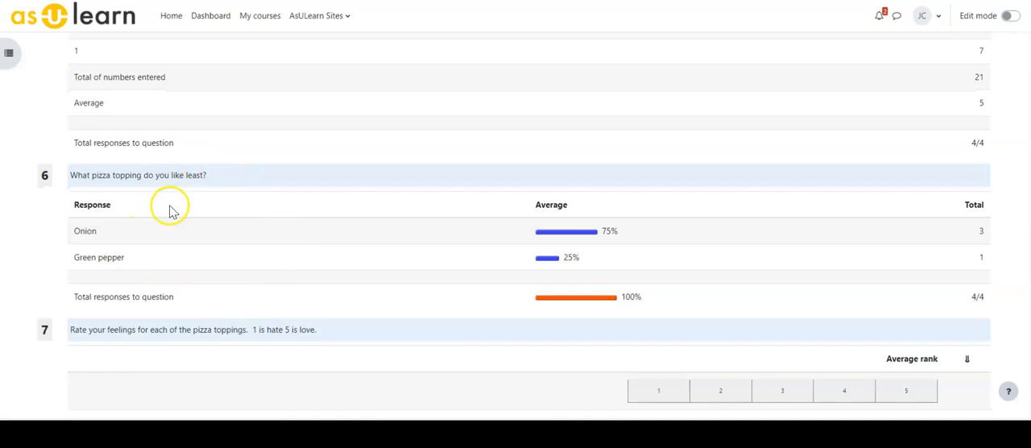
mouse_move(121, 245)
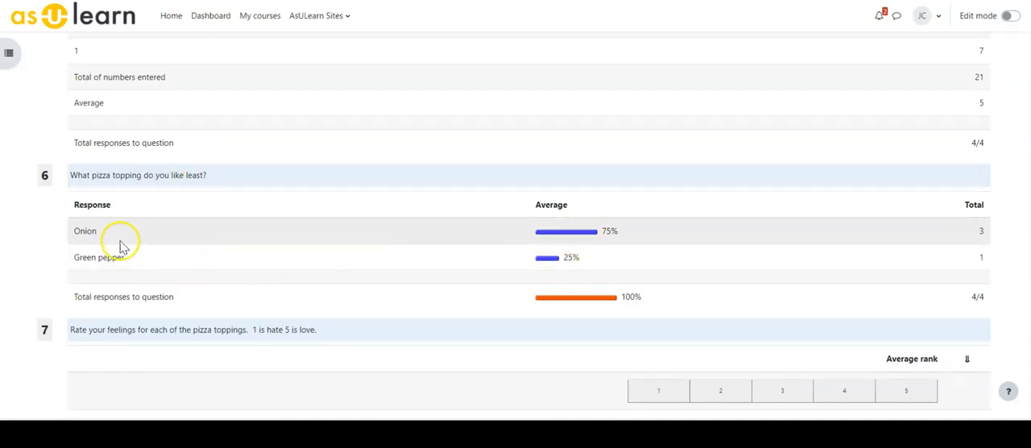
mouse_move(777, 255)
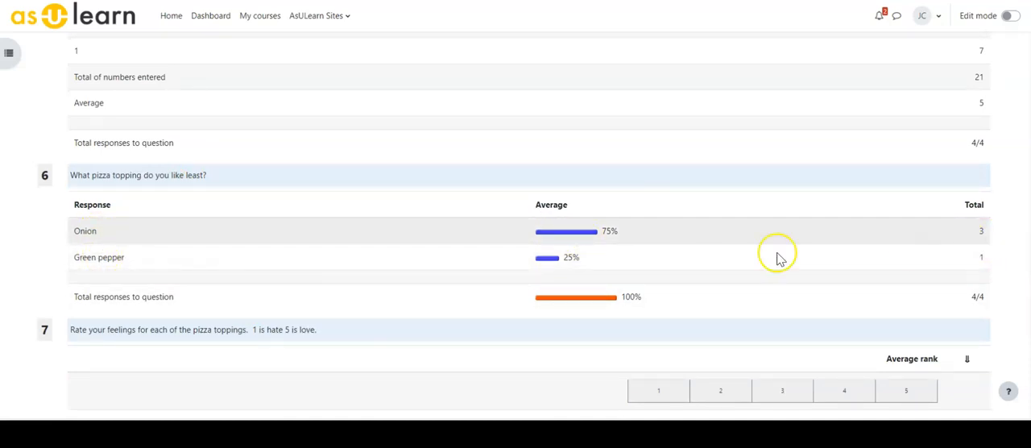
mouse_move(905, 234)
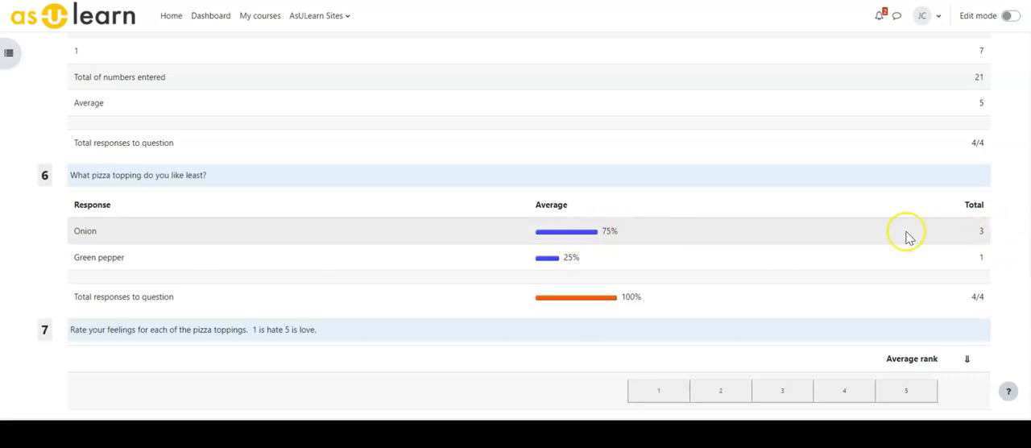
mouse_move(509, 252)
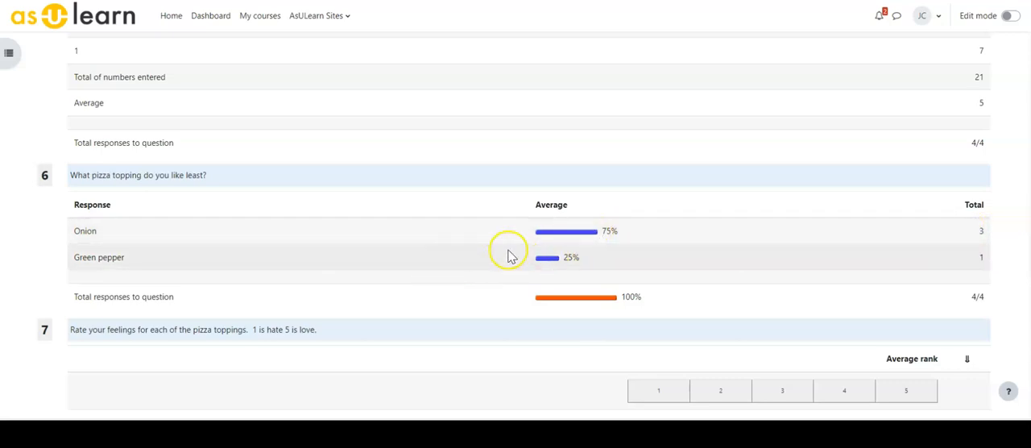
mouse_move(989, 242)
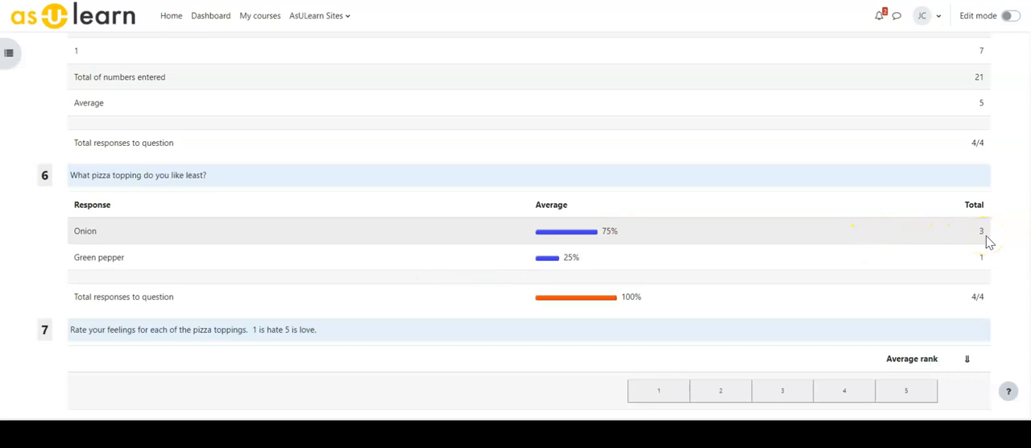
scroll(down, 3)
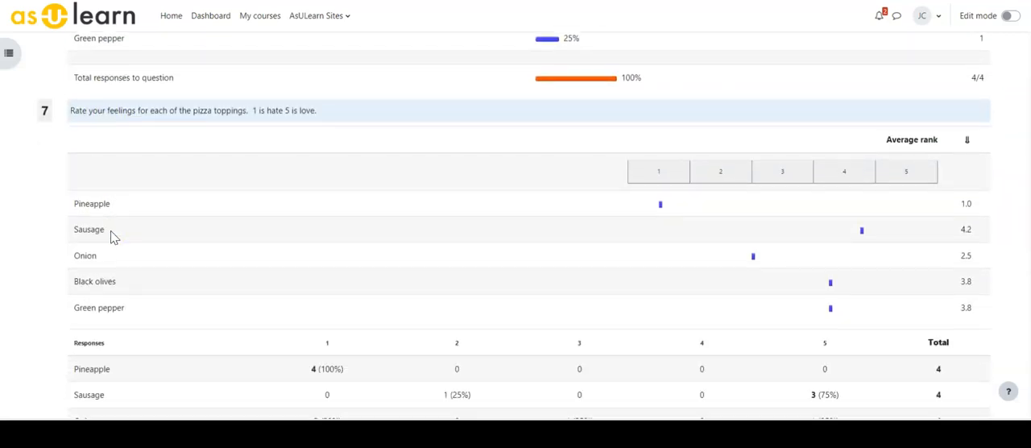
Scroll through the topping ratings and Chicago pizza answers (average 4) to question 9's pizza-place responses.
scroll(down, 3)
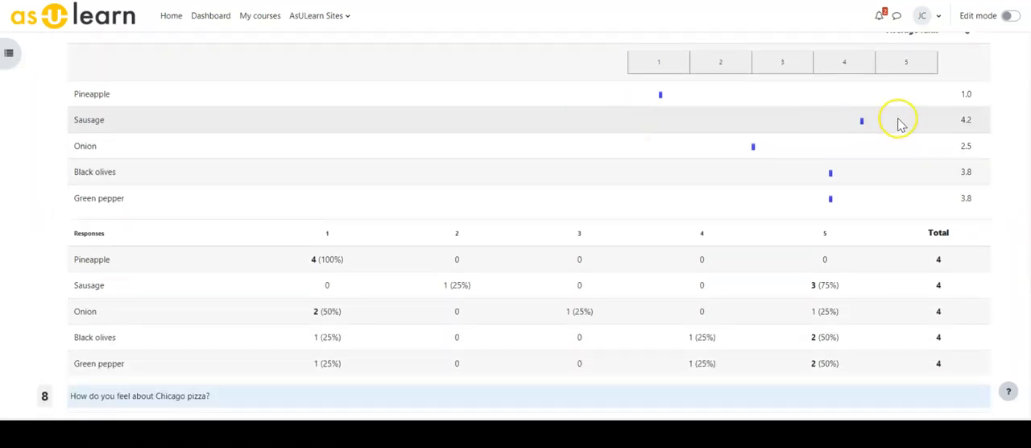
mouse_move(878, 190)
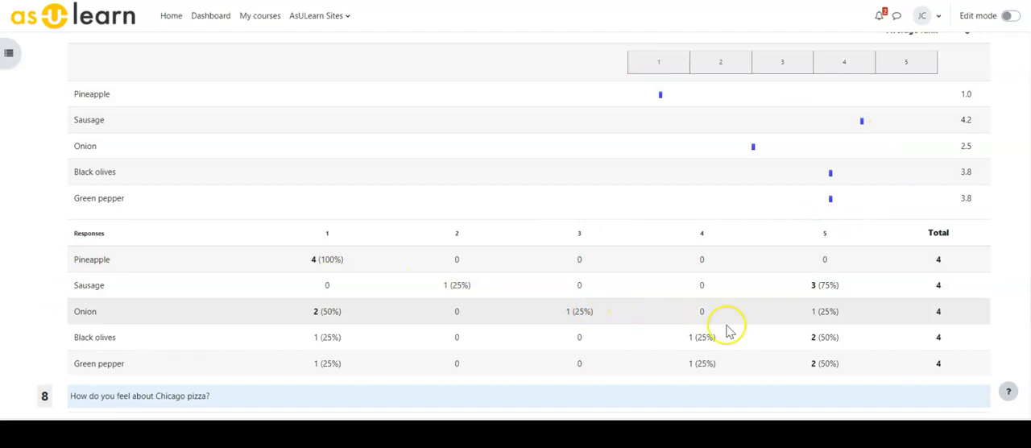
mouse_move(193, 306)
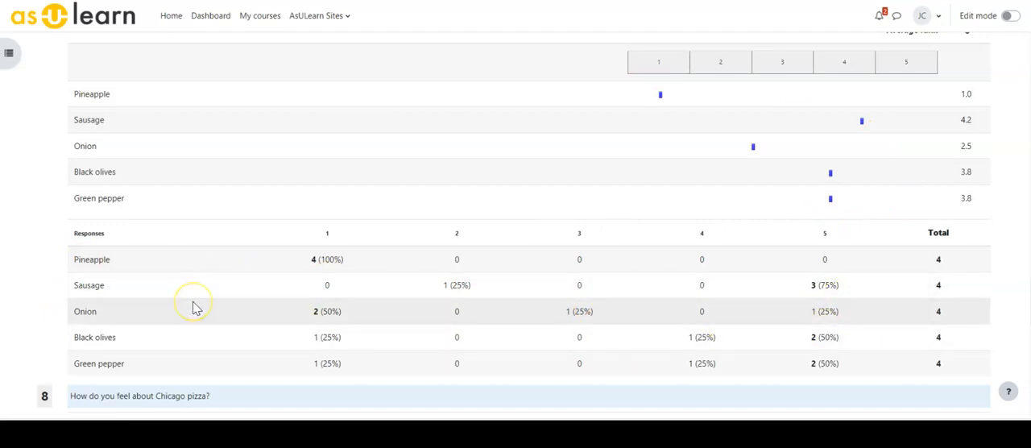
scroll(down, 3)
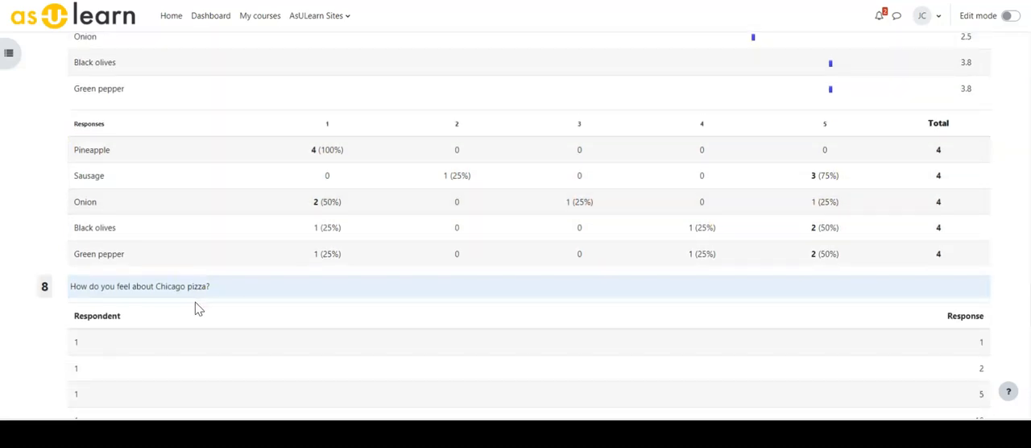
scroll(down, 3)
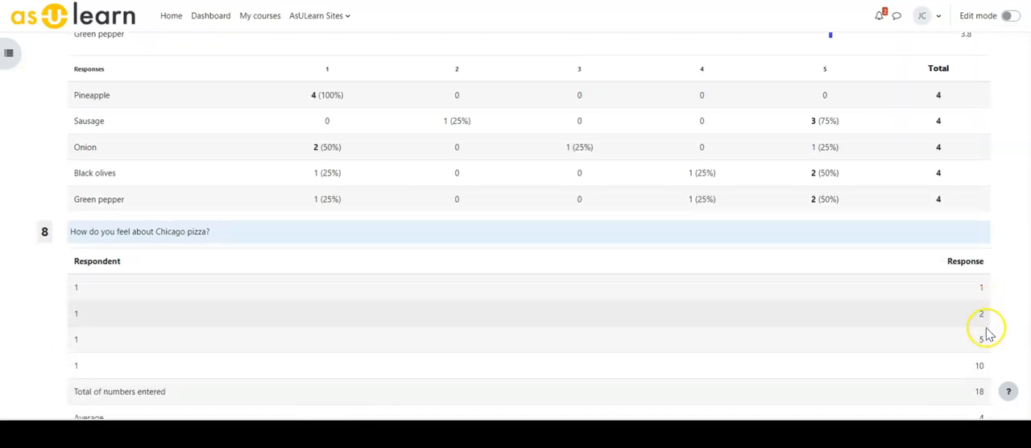
mouse_move(986, 314)
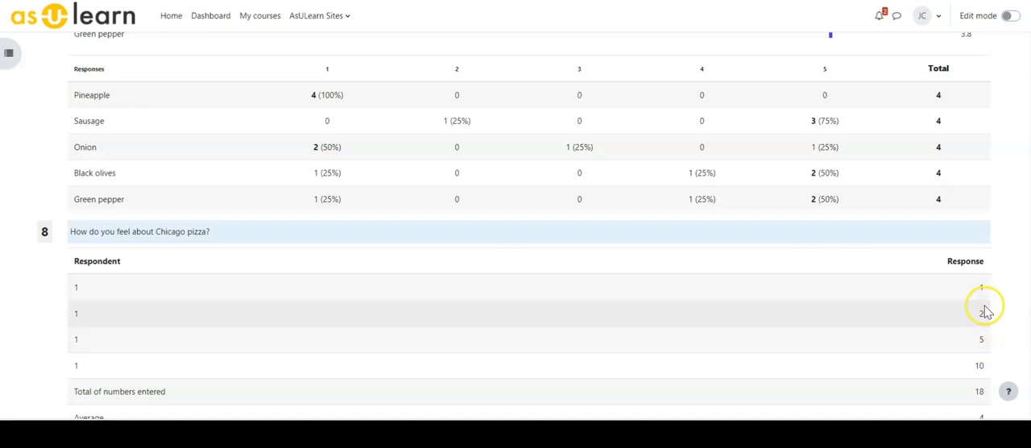
scroll(down, 3)
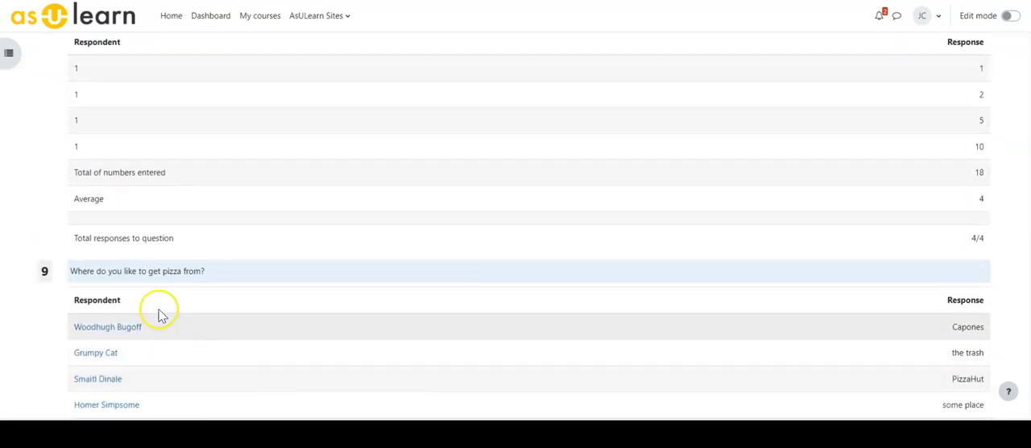
scroll(down, 3)
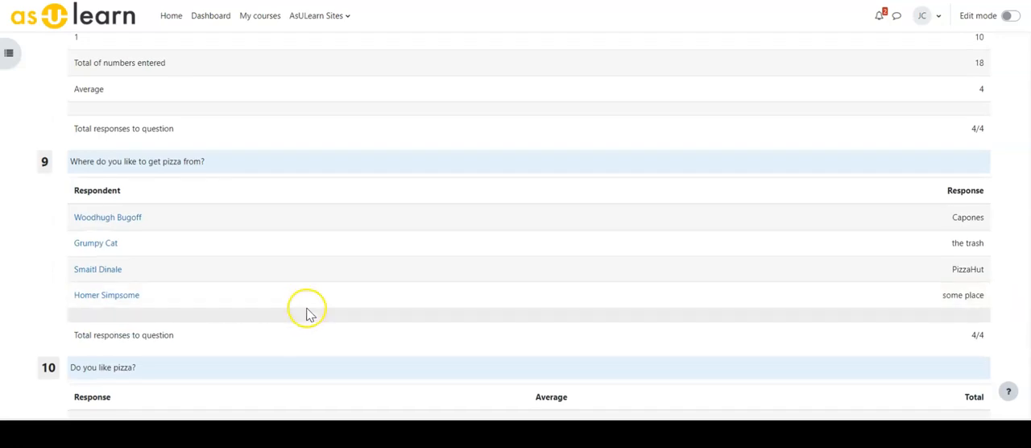
mouse_move(1008, 229)
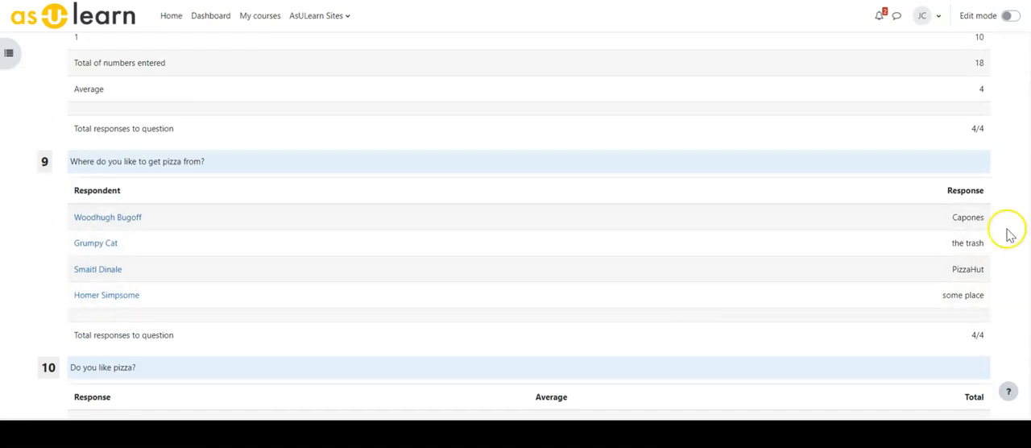
mouse_move(554, 274)
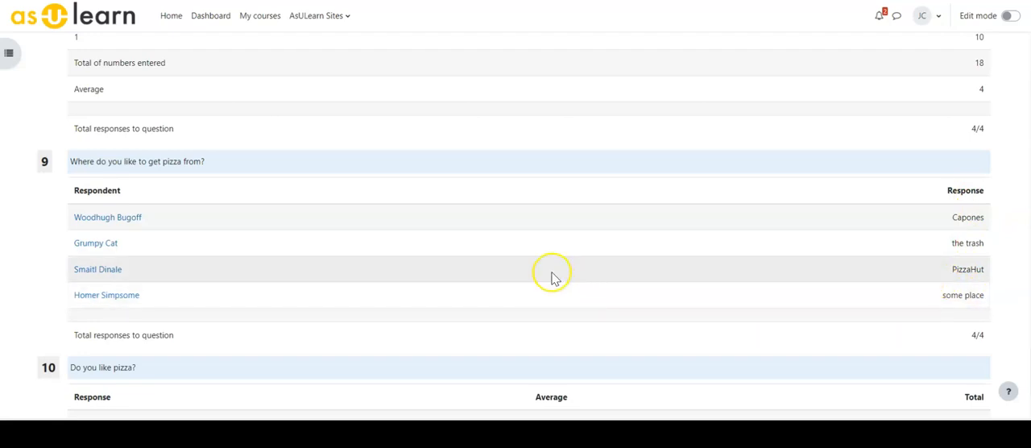
Switch from the Summary to the List of responses showing the four individual respondents.
scroll(down, 3)
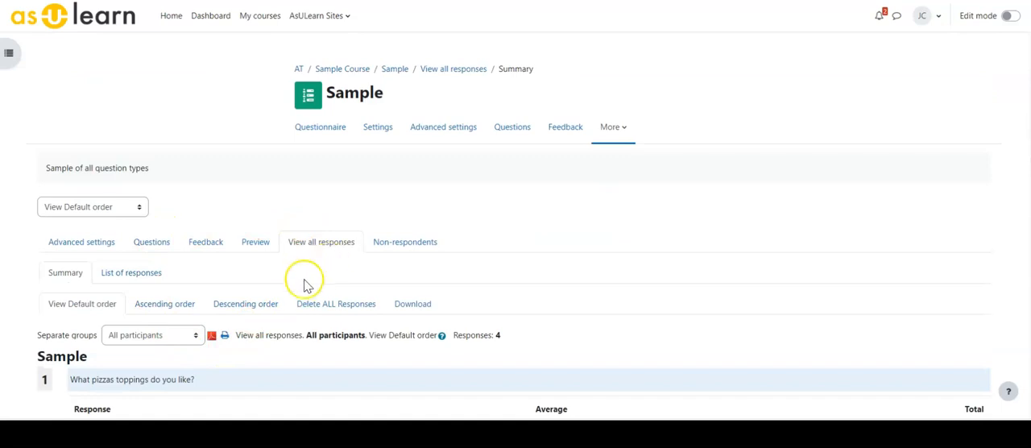
mouse_move(131, 272)
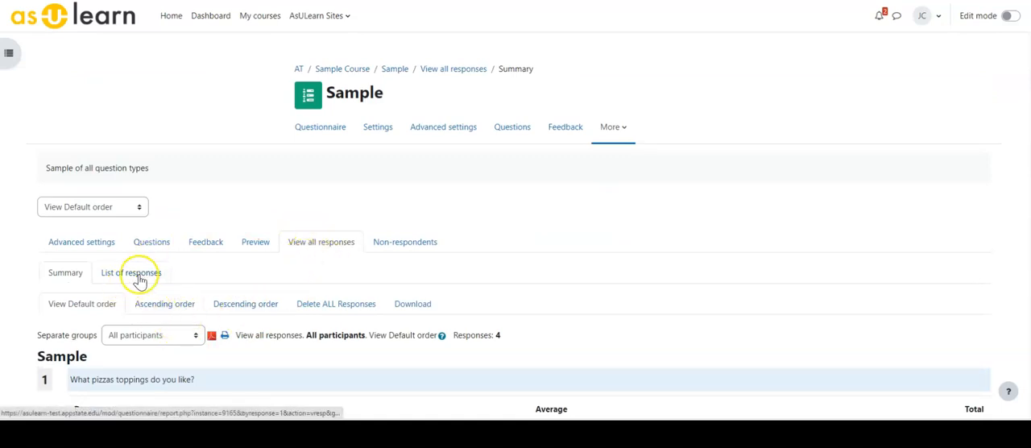
click(131, 272)
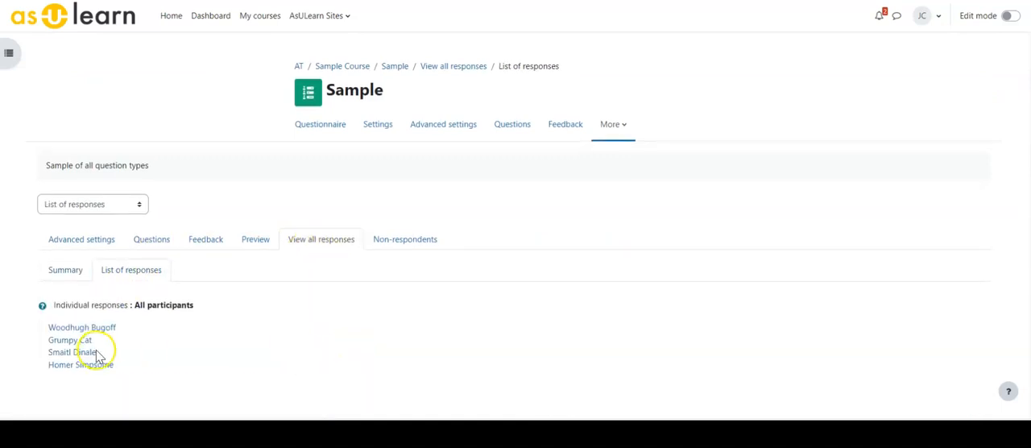
mouse_move(338, 361)
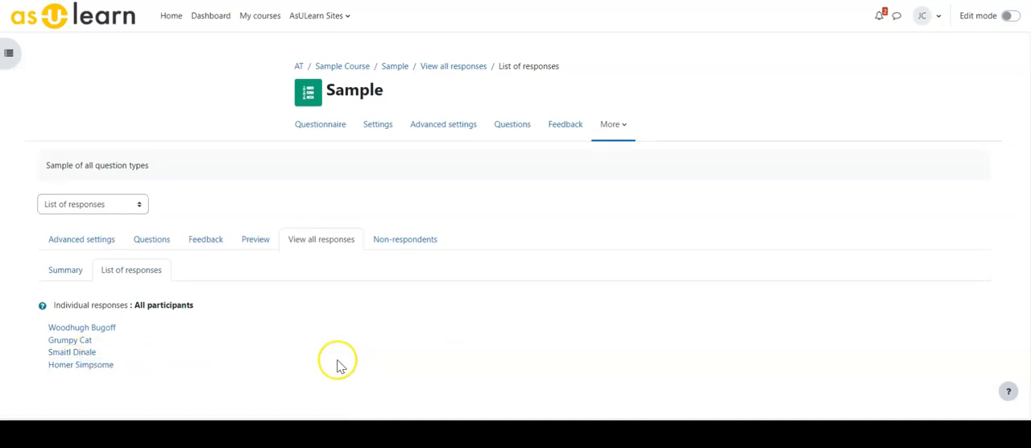